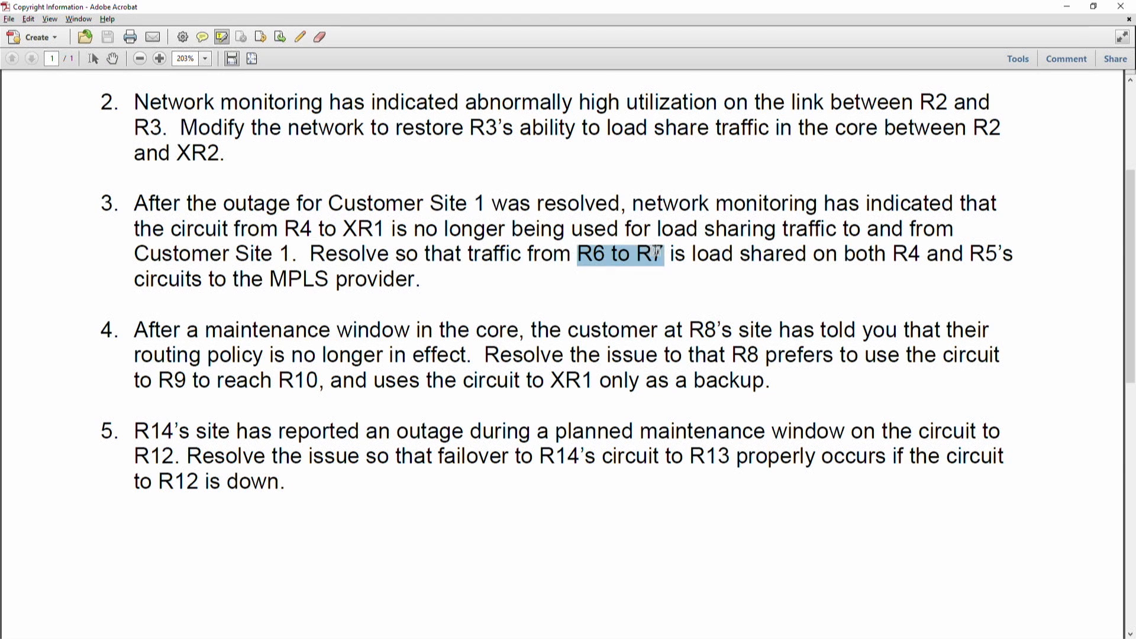
- Switch Acrobat to the INE topology diagram PDF, page 3 of 4
click(623, 254)
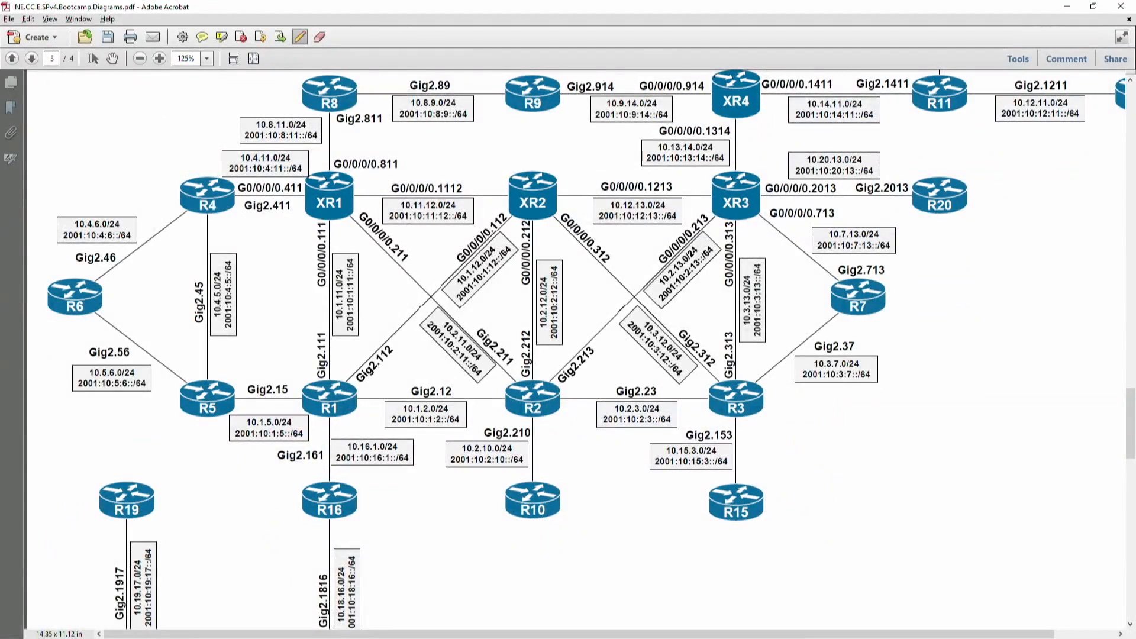
mouse_move(114, 281)
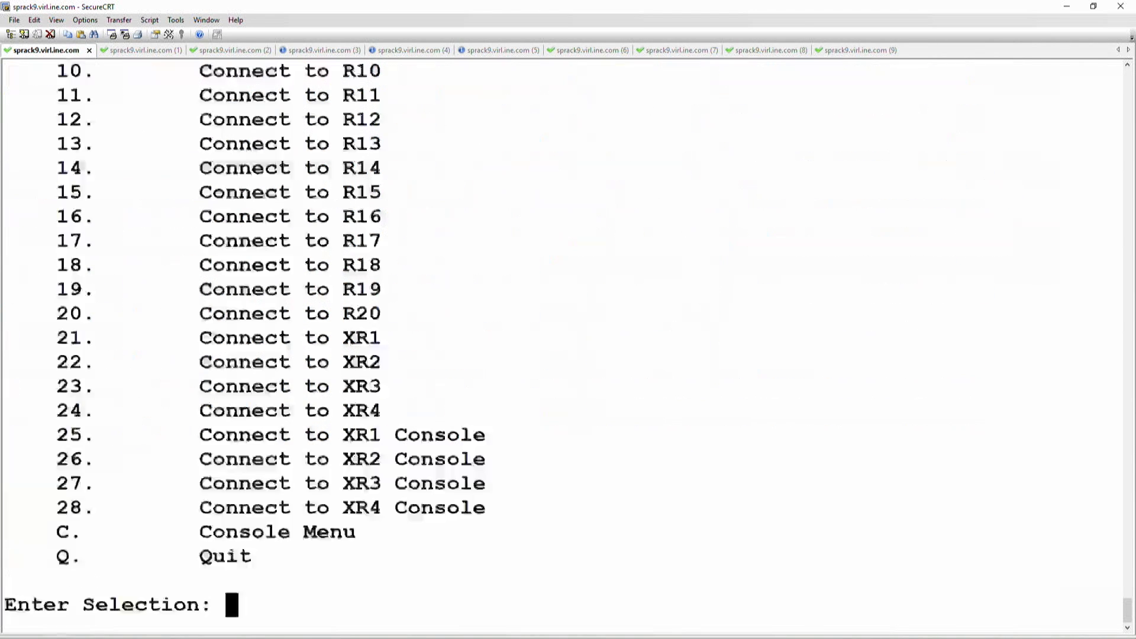
- Connect to R6, run 'show ip route 7.7.7.7', and highlight advertising router 11.11.11.11
text(6)
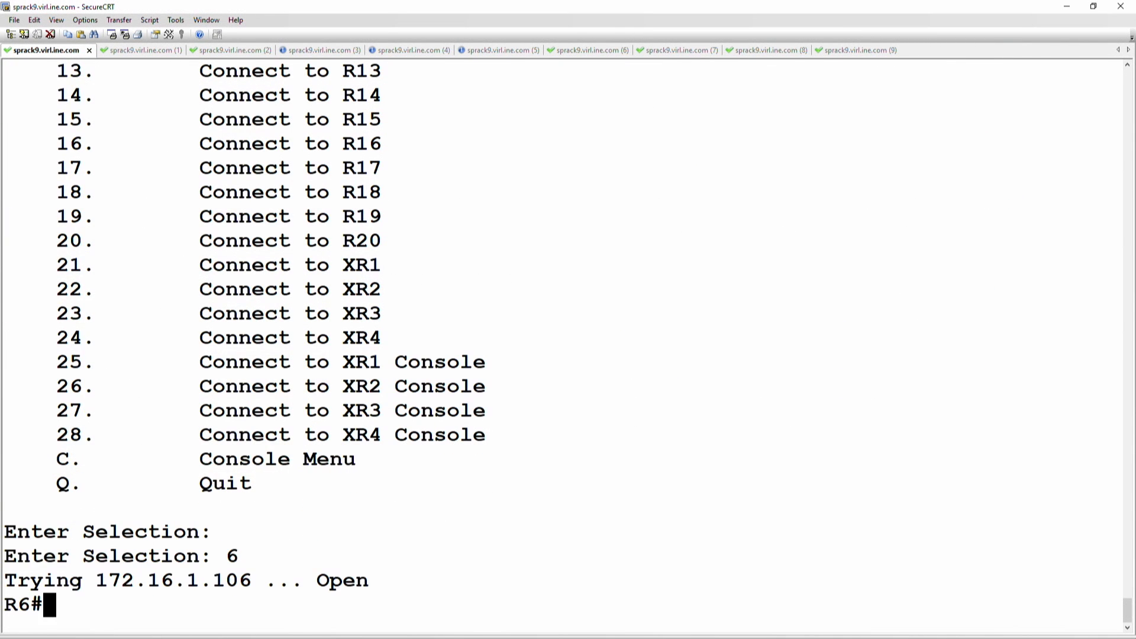
text(show ip route)
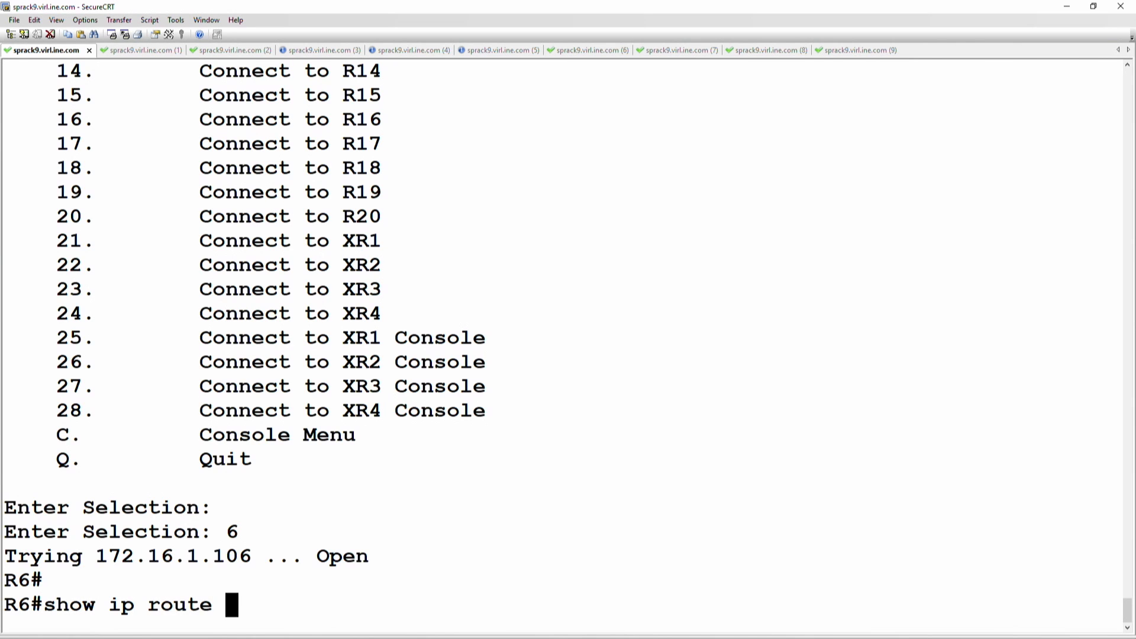
text(7.7.7.7)
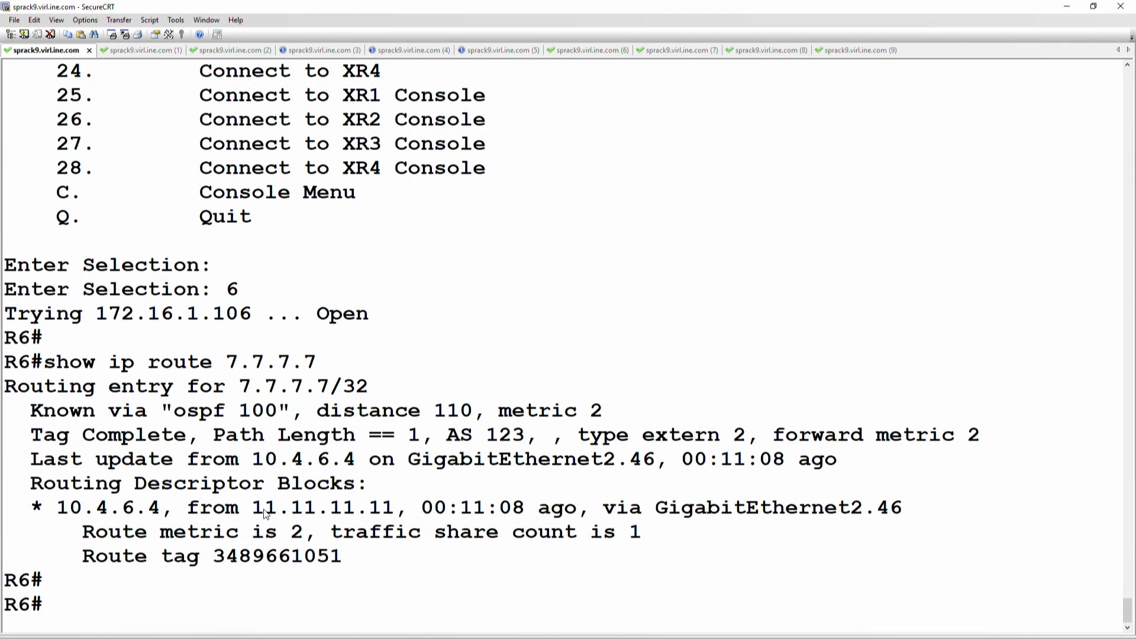
double_click(322, 507)
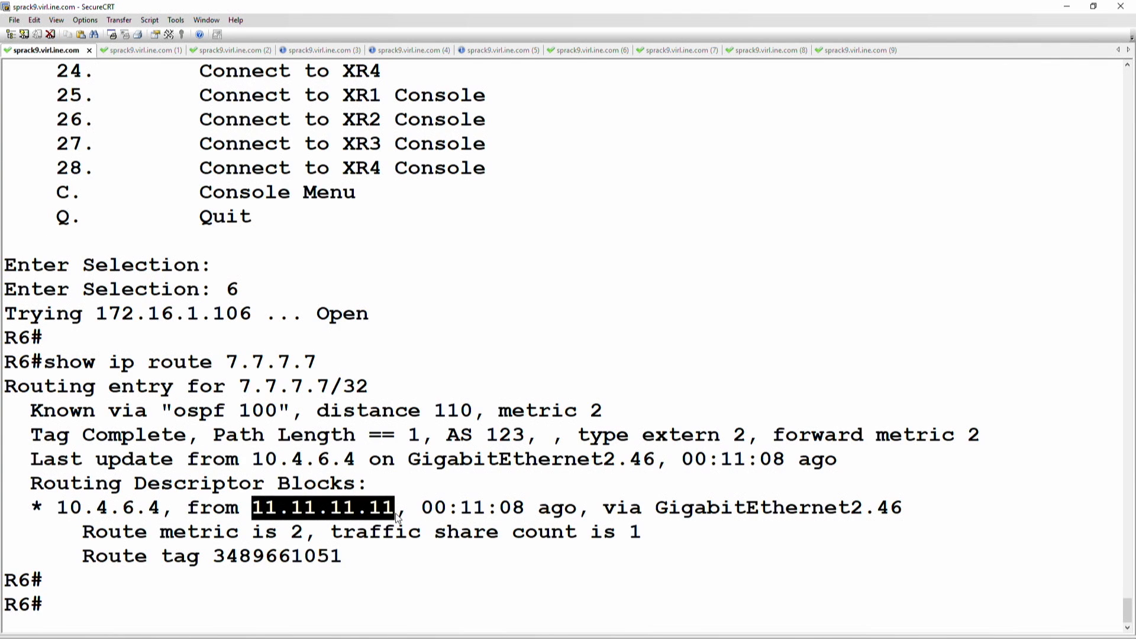
mouse_move(392, 296)
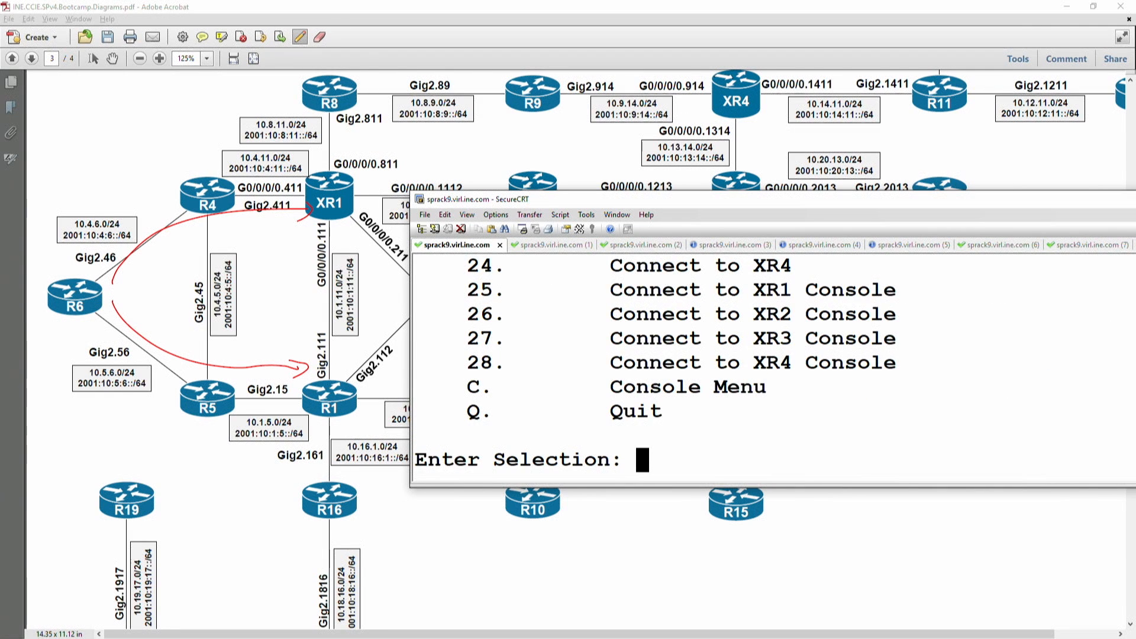
- On R5, no-shut GigabitEthernet2.15 (10.1.5.5), then return to R6
text(5)
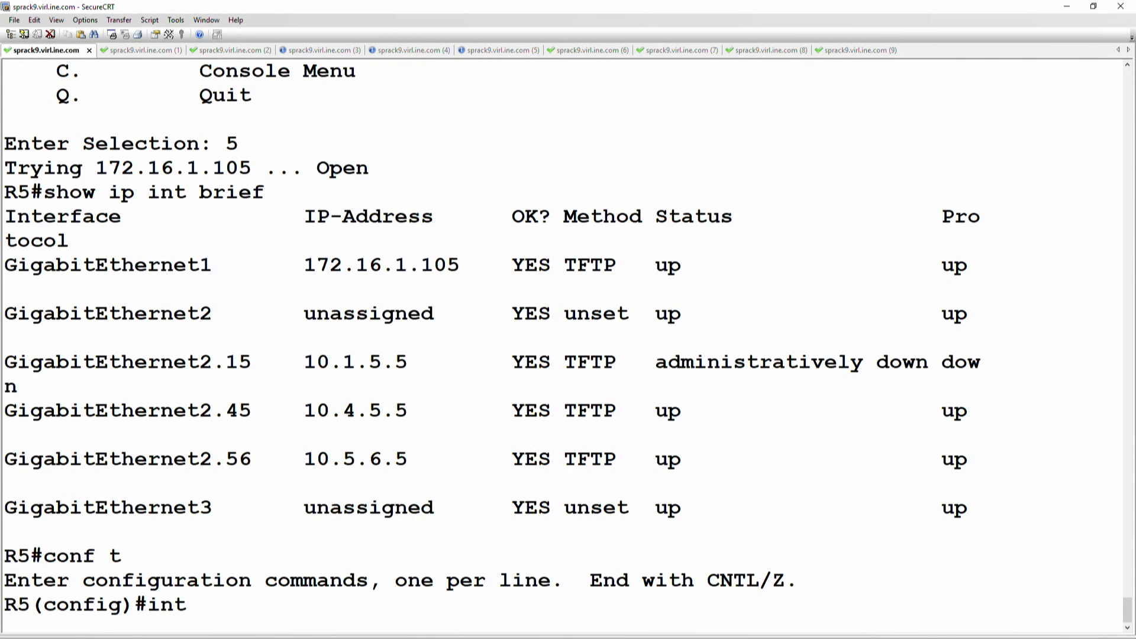
text(gig2.15)
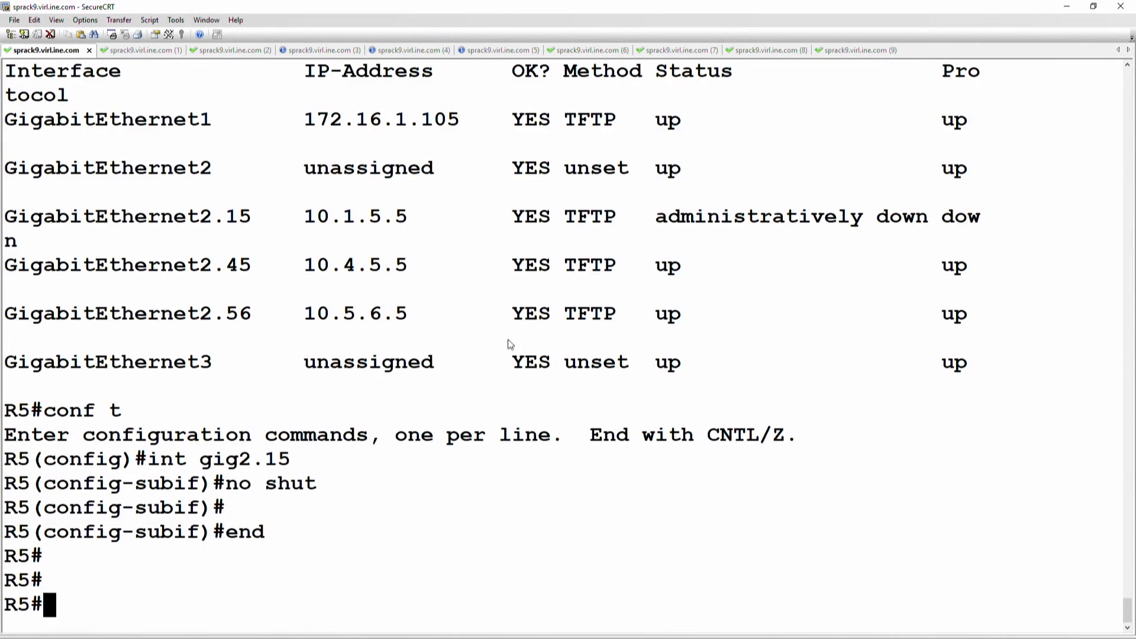
text(ex)
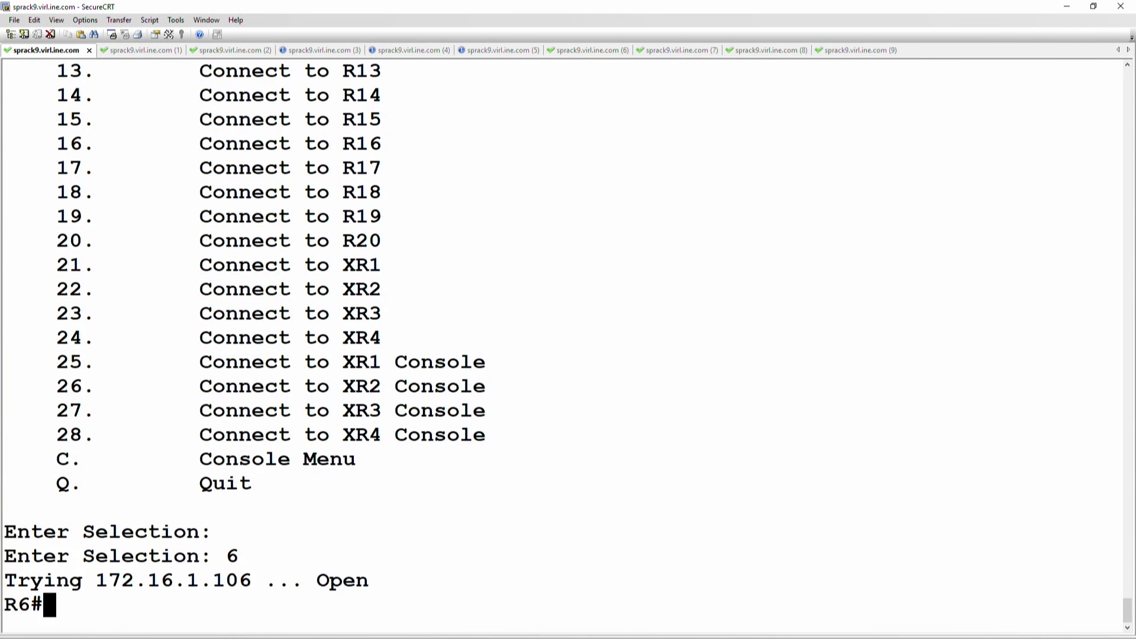
- Rerun 'show ip route 7.7.7.7' on R6 and highlight the inter-area path from 10.1.5.1
text(show ip route 7.7.7.7)
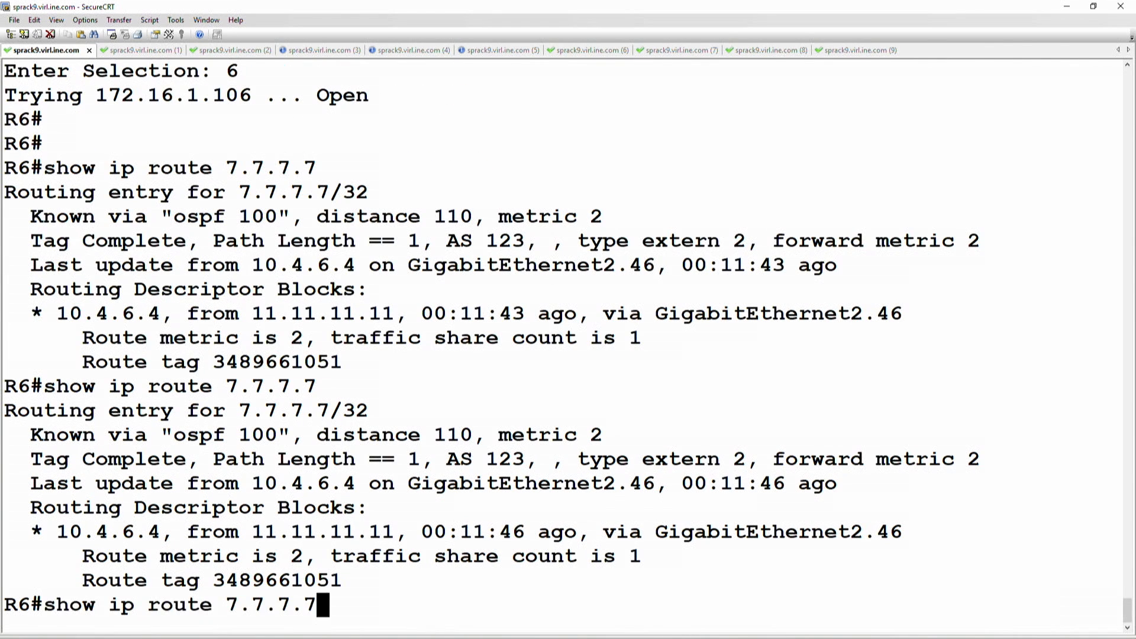
key(Return)
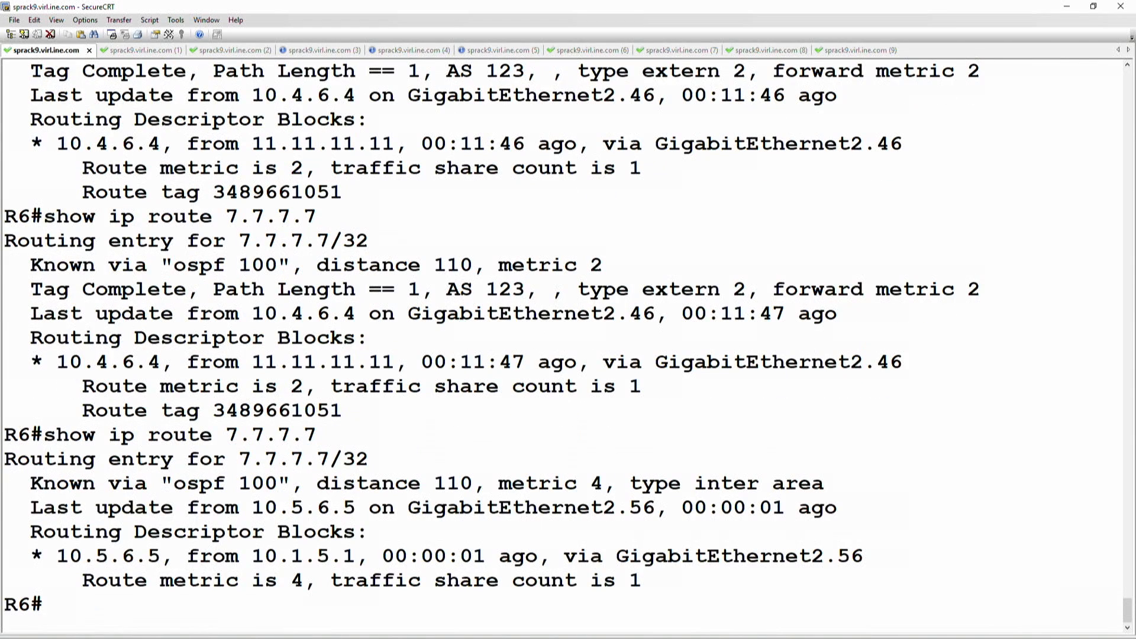
text(show ip route 7.7.7.7)
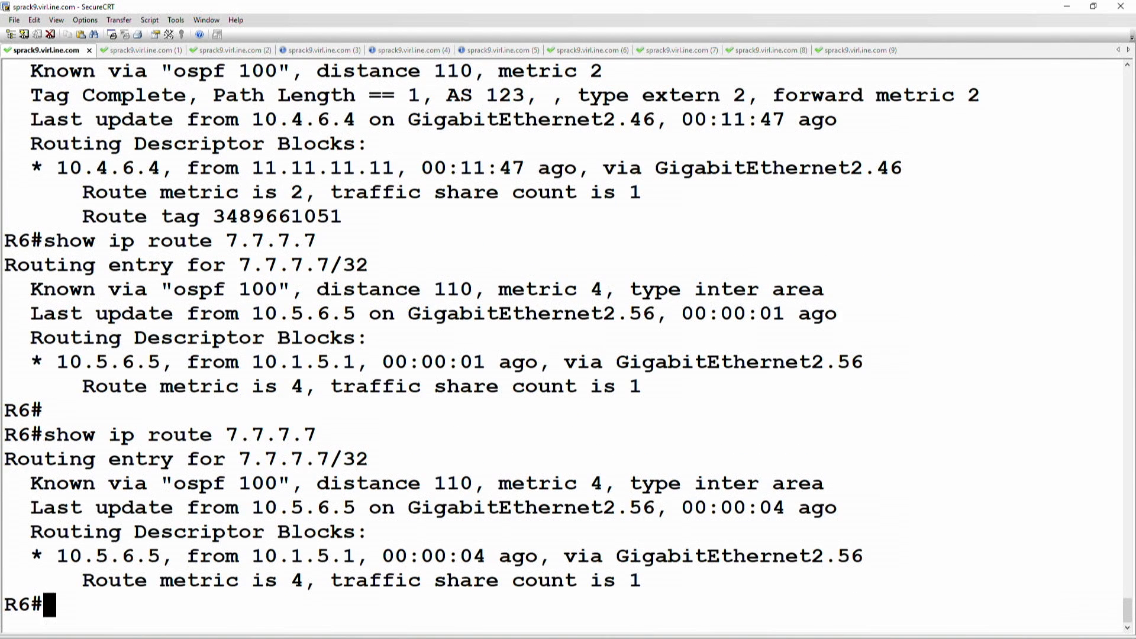
key(Return)
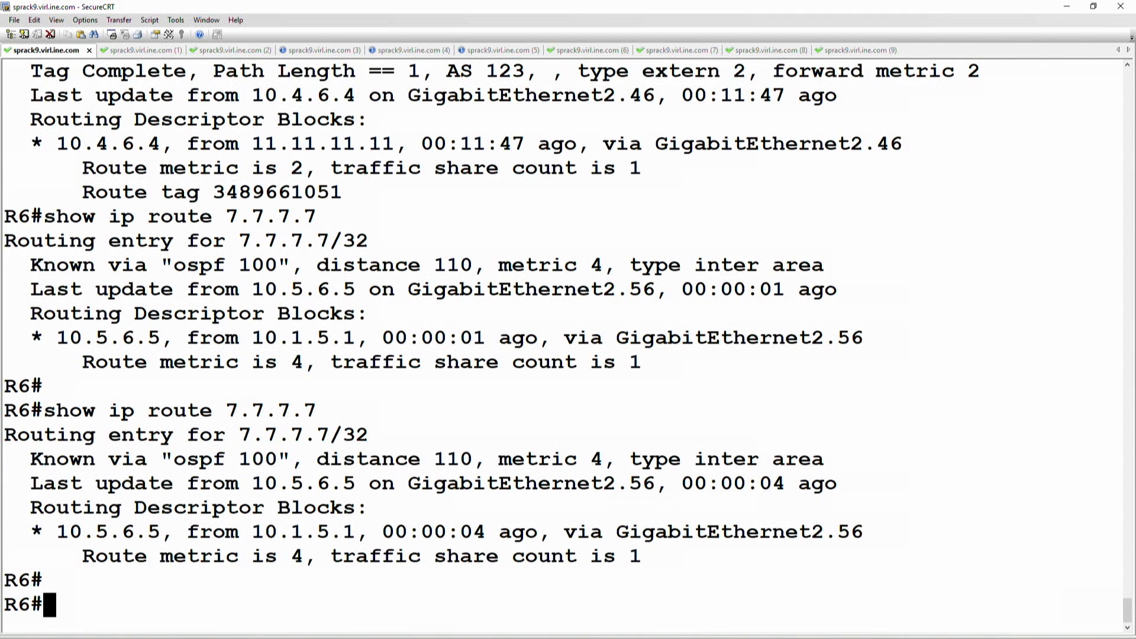
mouse_move(89, 535)
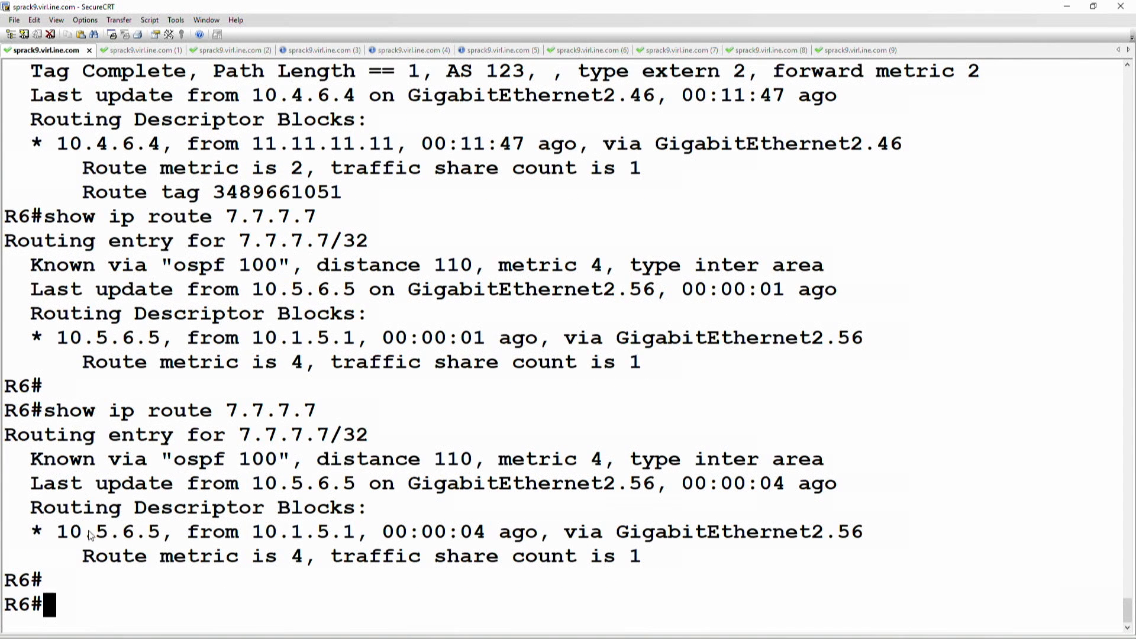
drag(7, 410, 370, 435)
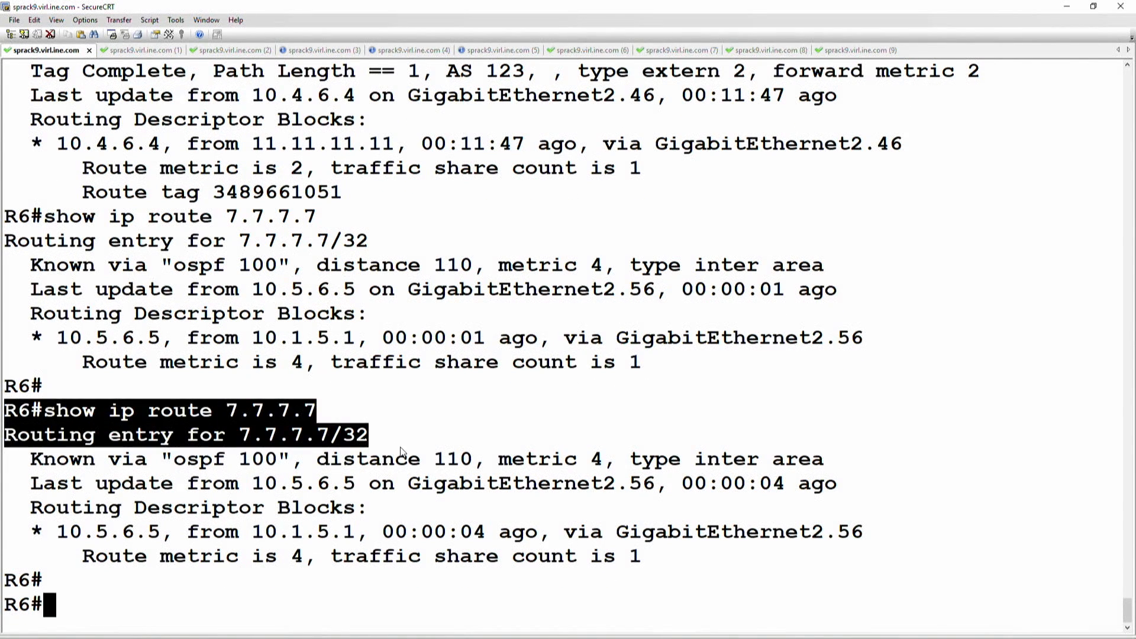
double_click(719, 459)
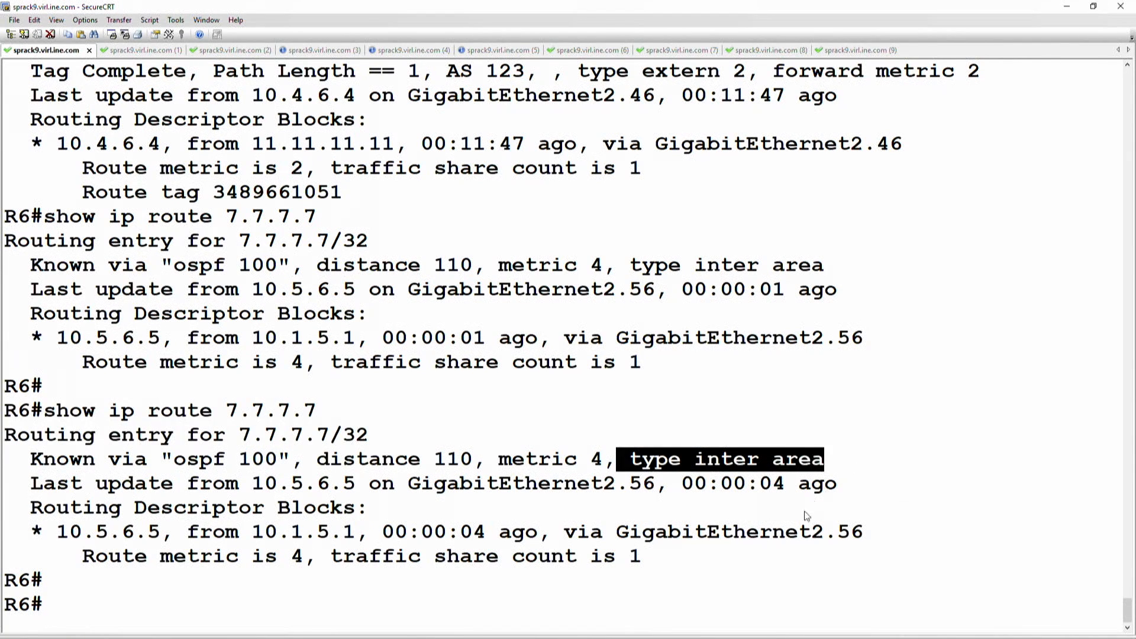
double_click(316, 532)
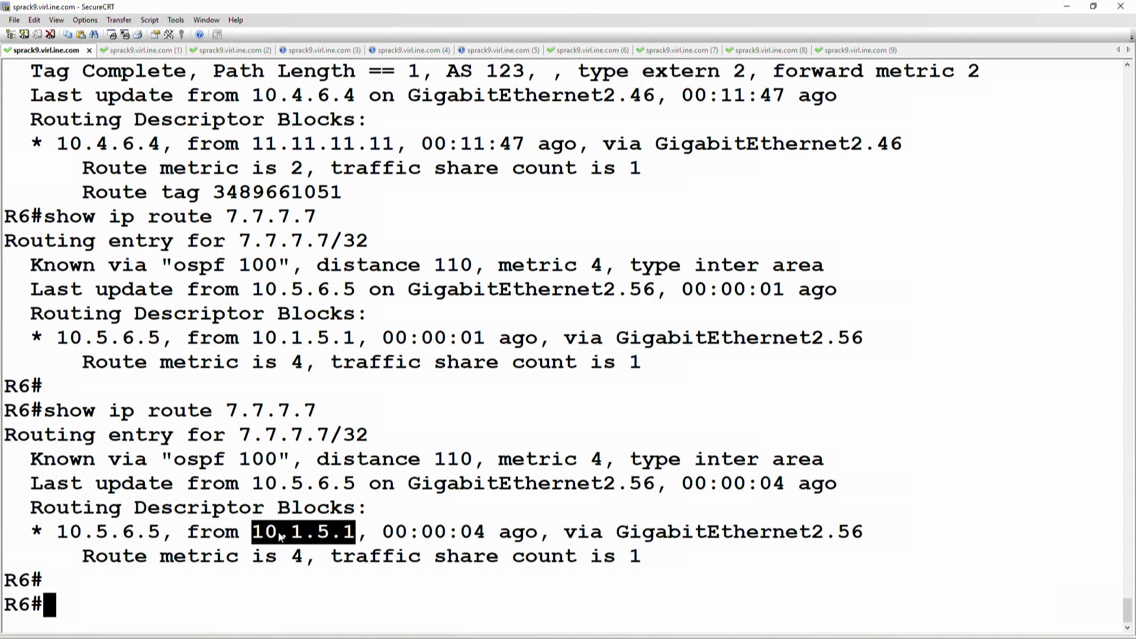
mouse_move(254, 440)
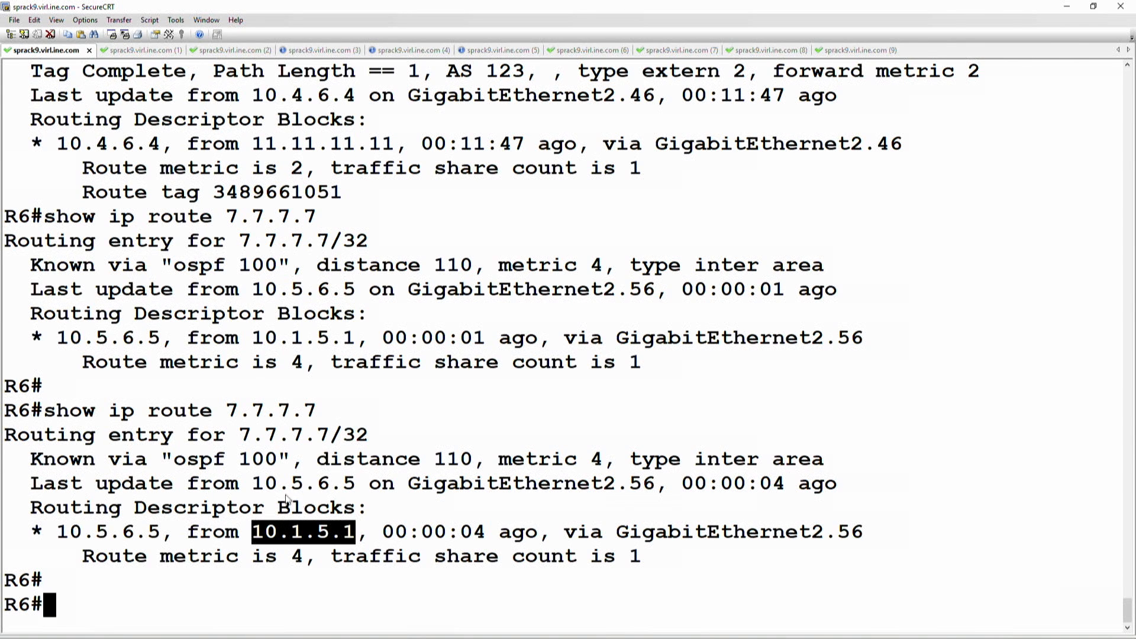
- Scroll the output and restore SecureCRT down beside the topology diagram
scroll(down, 3)
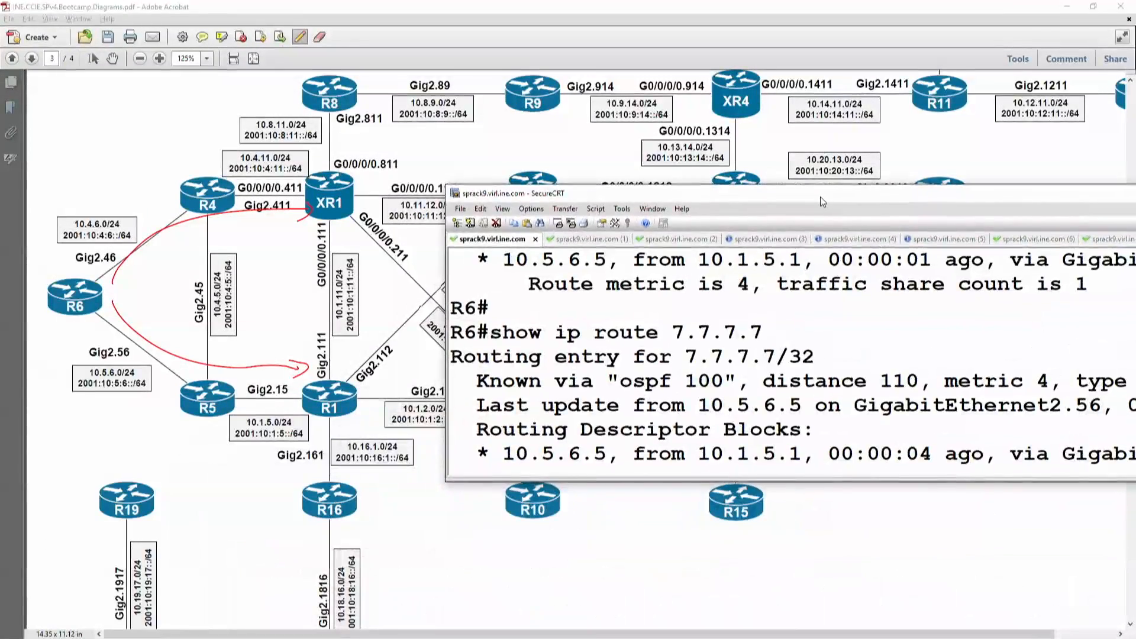
- Connect to R1 and run 'show bgp vpnv4 unicast all 7.7.7.7'
drag(822, 193, 739, 110)
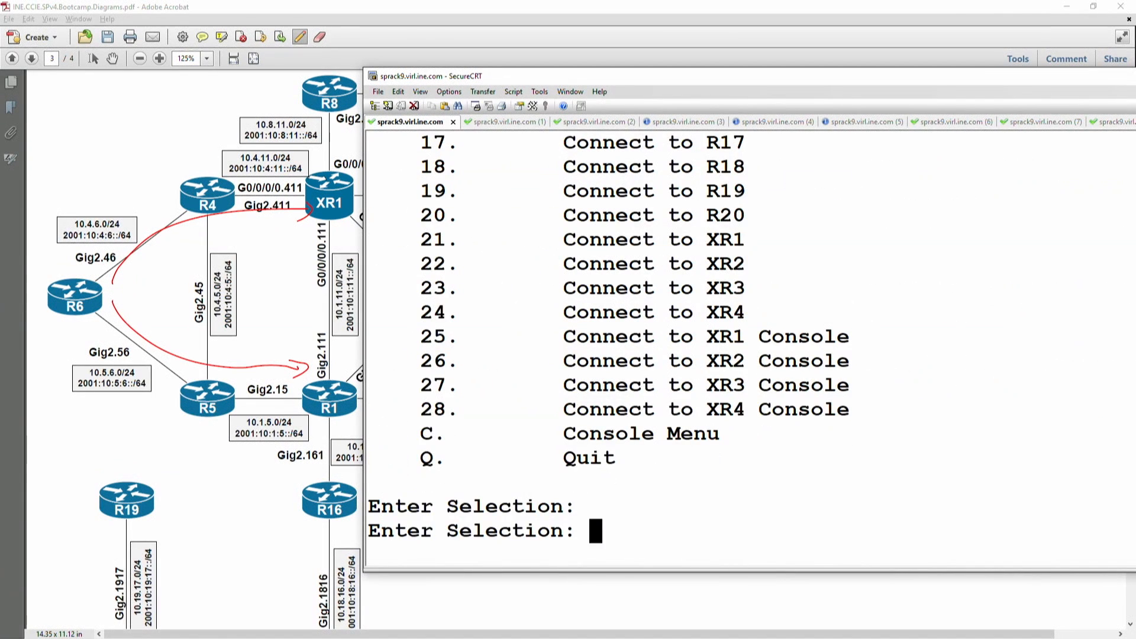
text(1)
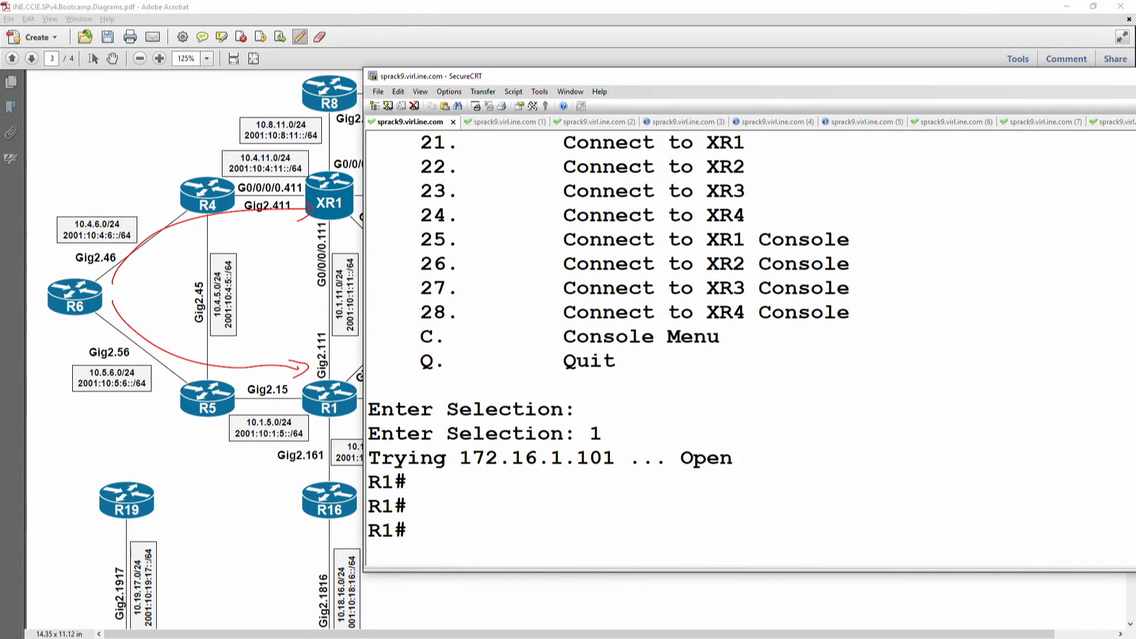
text(show bgp vpnv4 u)
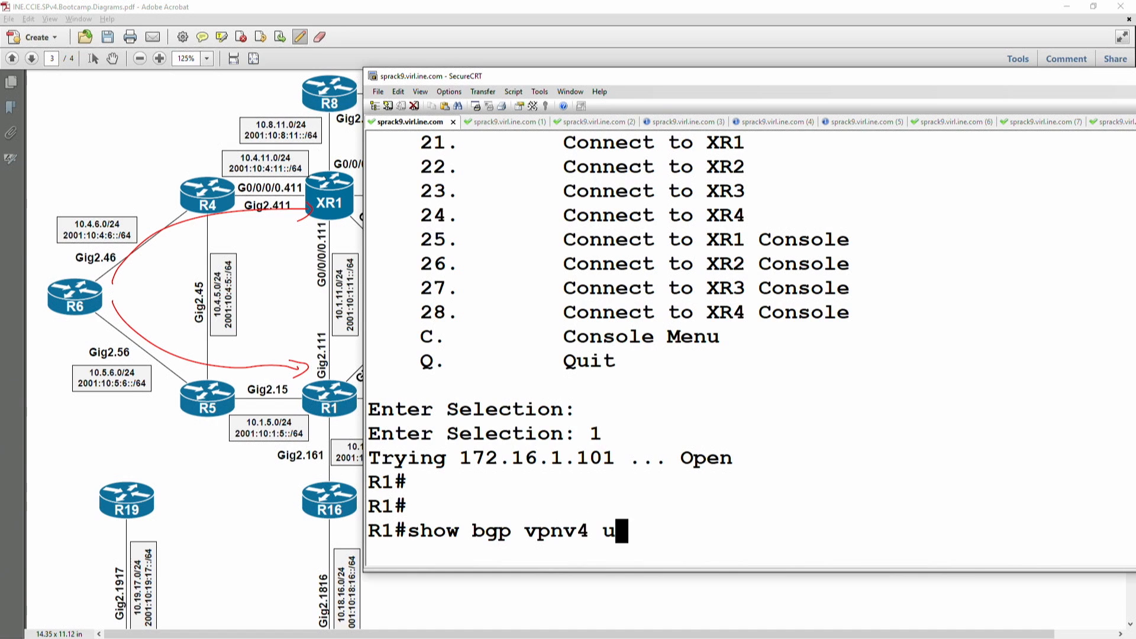
text(icast all)
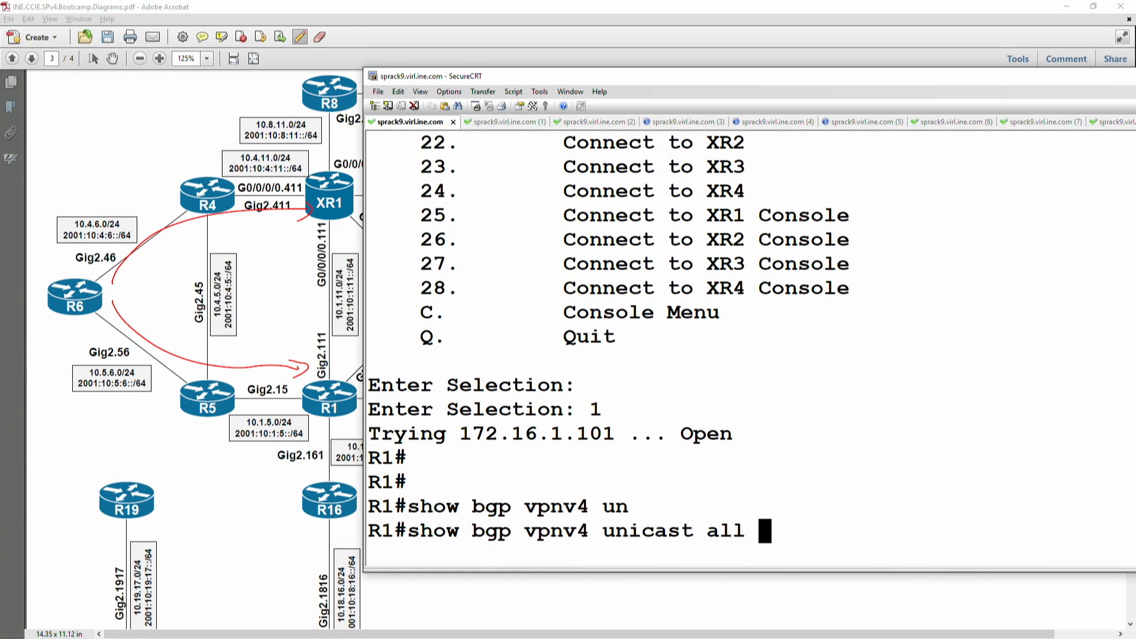
text(7.7.7.7)
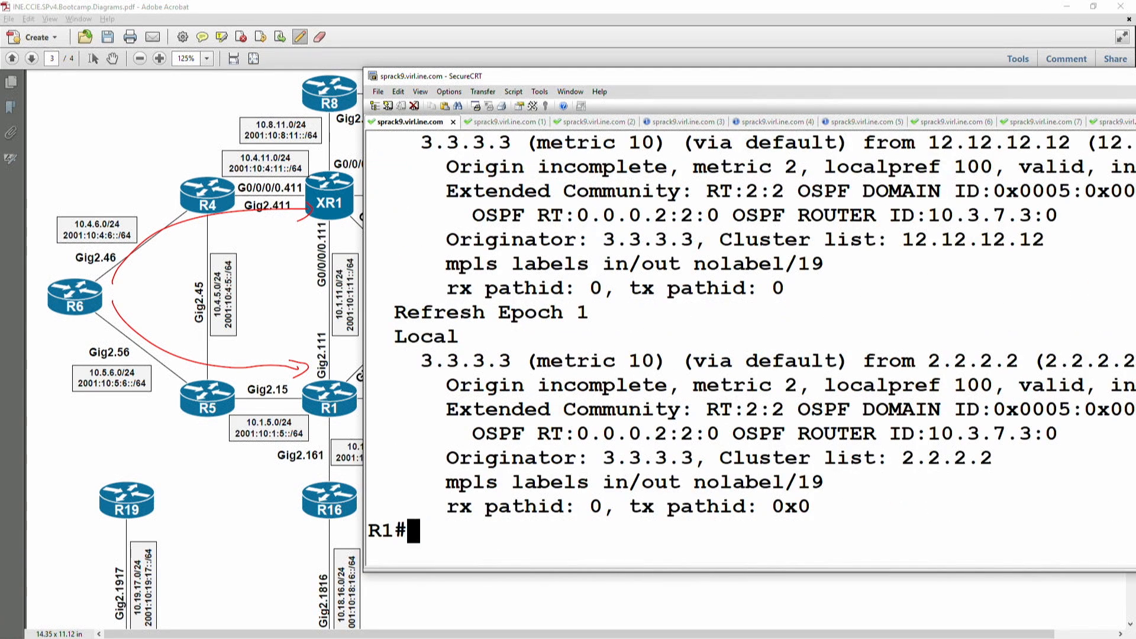
- Switch to the second session, exit XR2, connect to XR1, and pick out RD 2:2
click(496, 121)
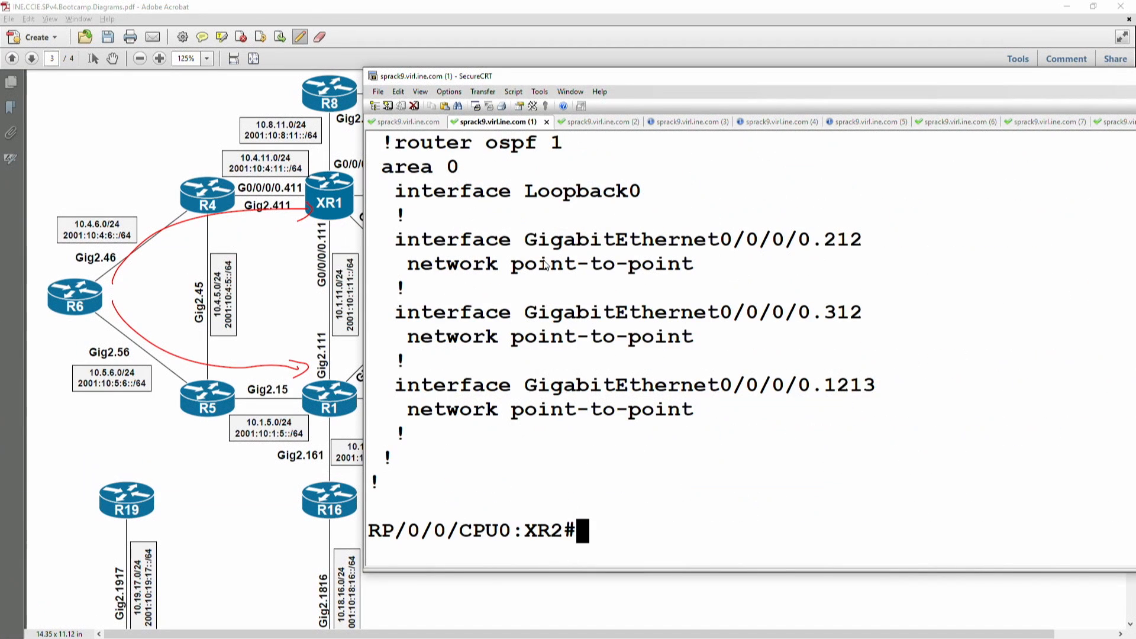
text(exi)
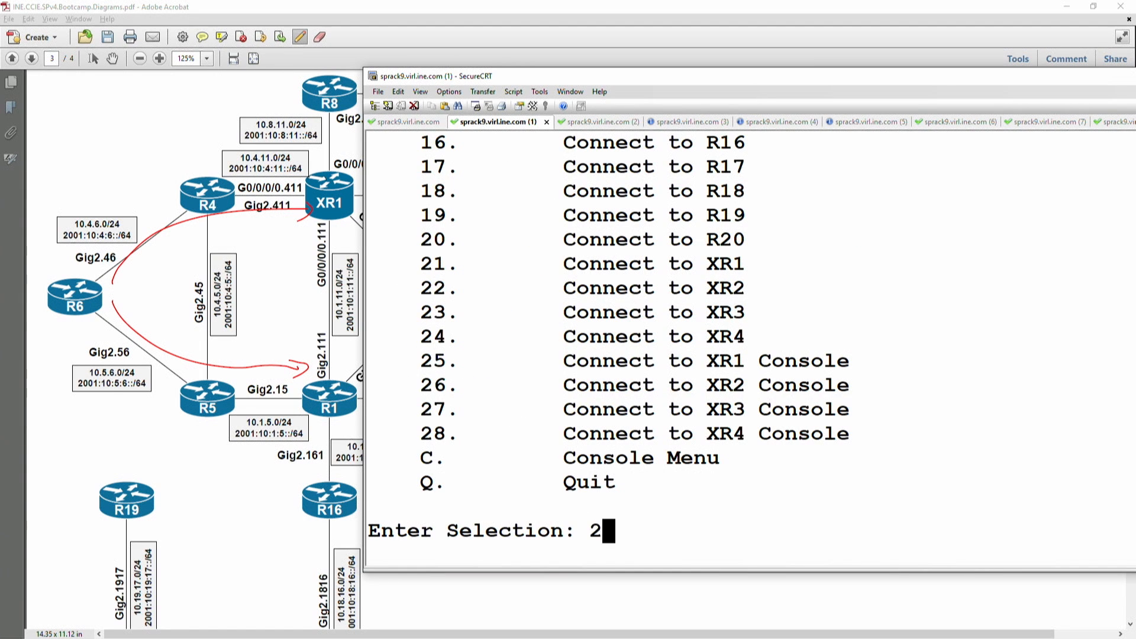
text(5)
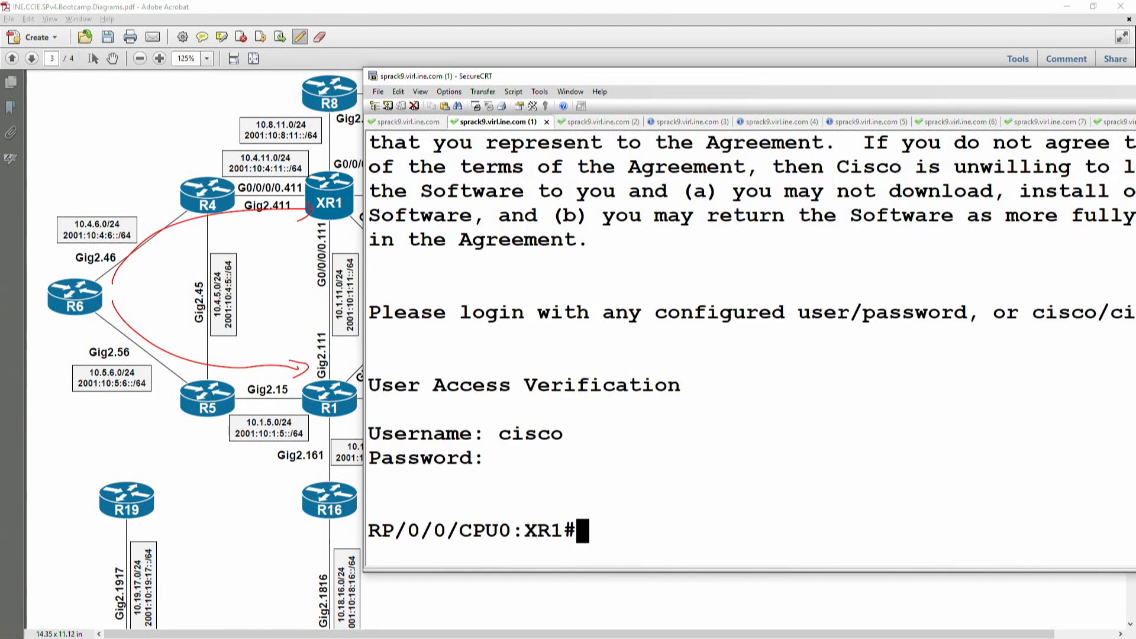
text(show bgp vpnv4 unicast)
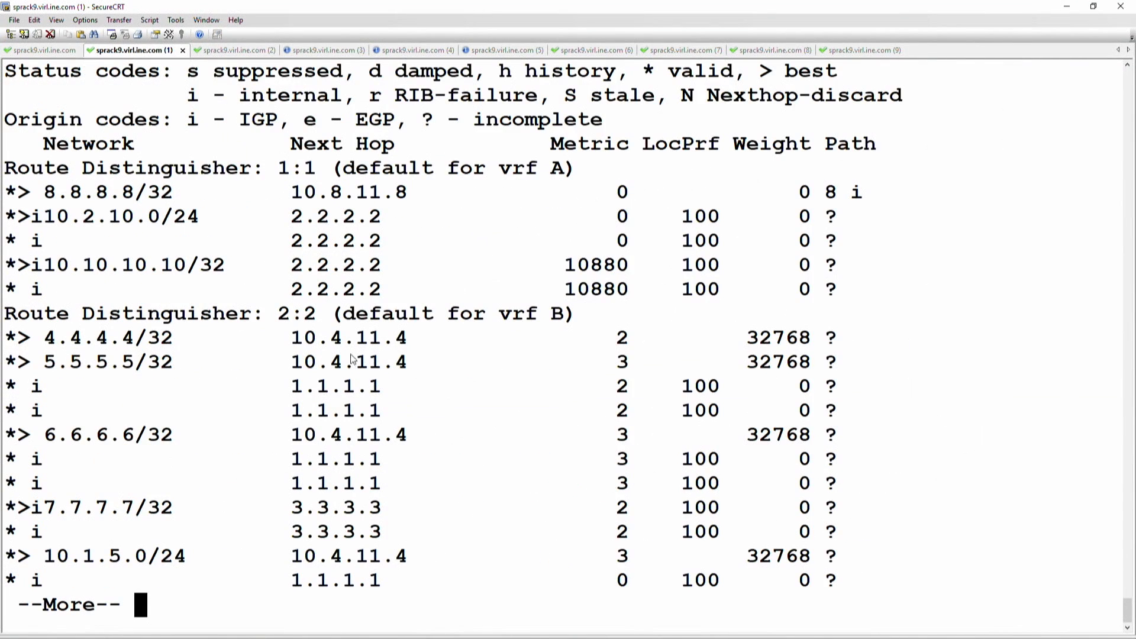
double_click(296, 313)
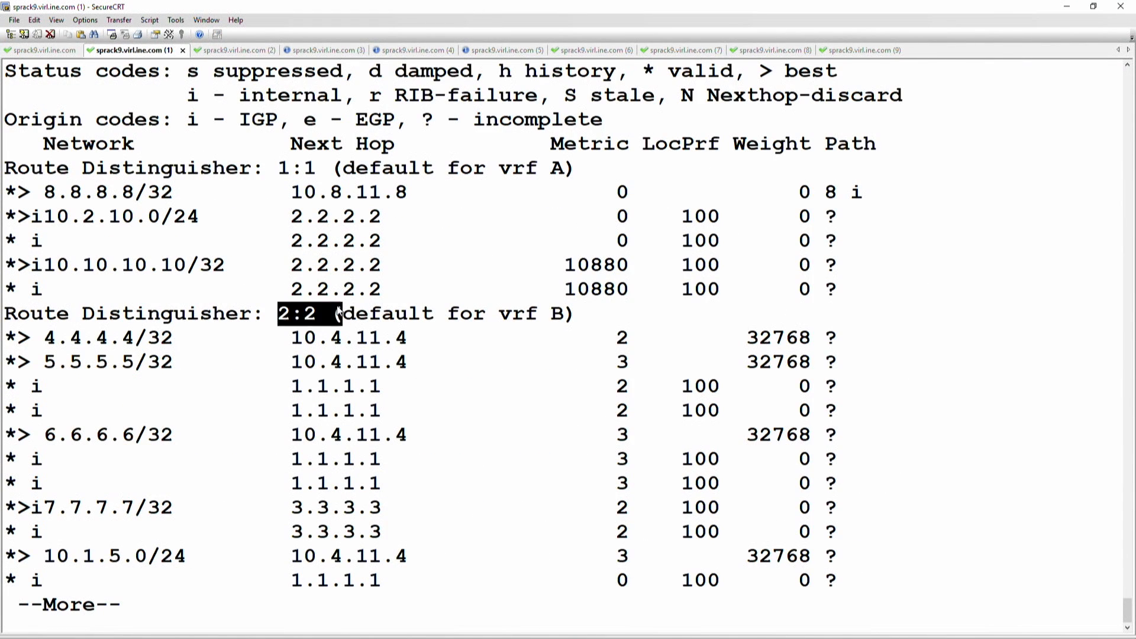
text(show bgp vpnv4 unicast rd)
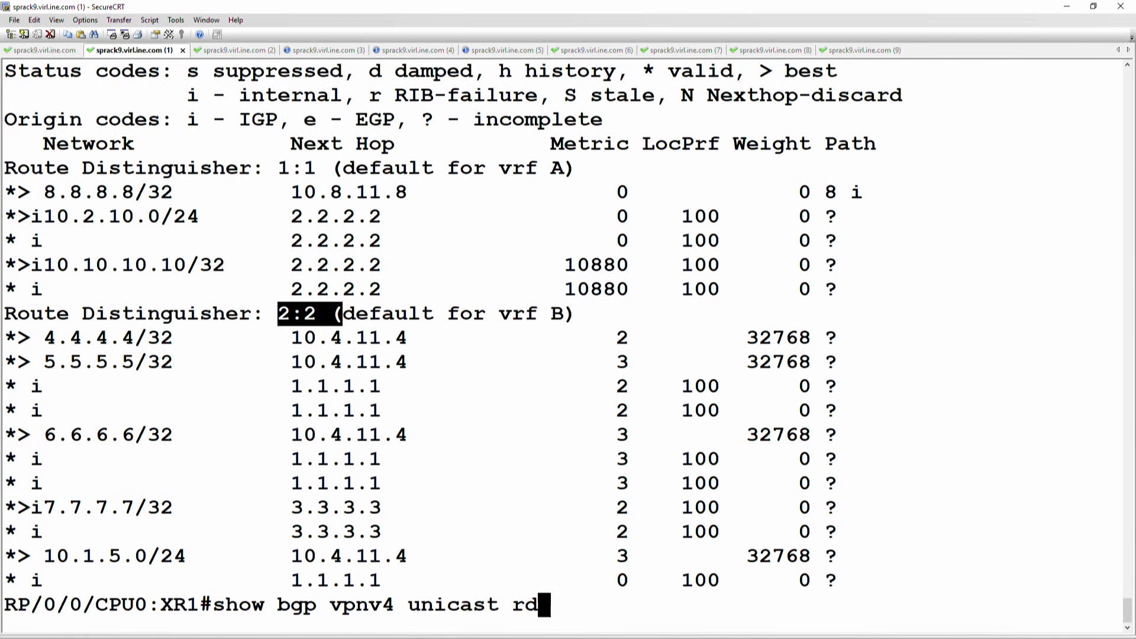
text(2:2 7.7.7.7/32)
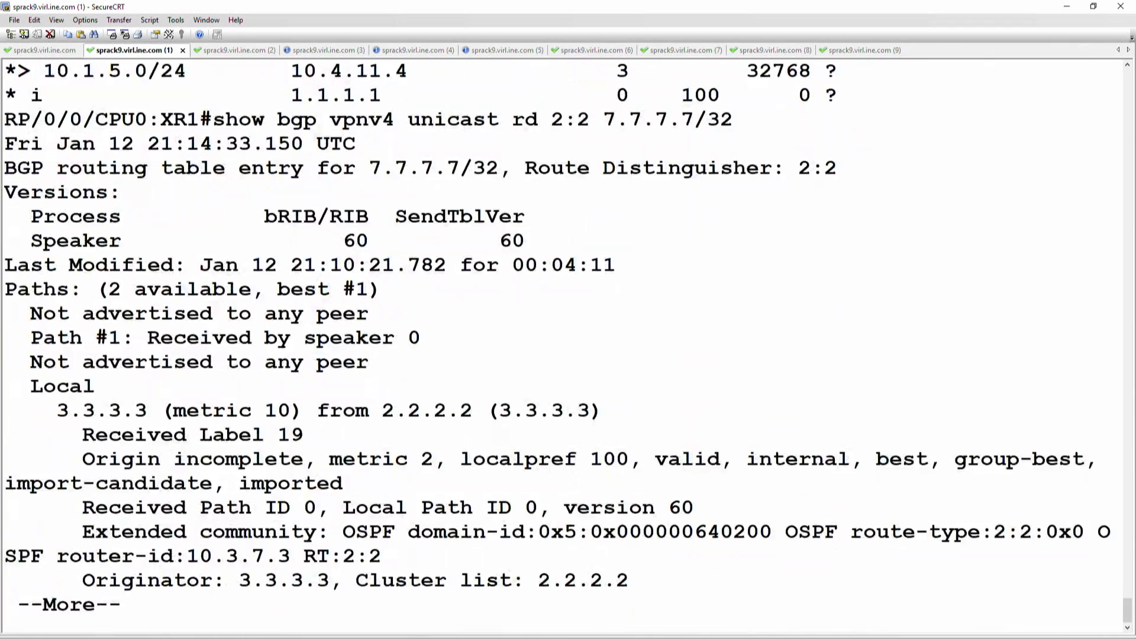
key(space)
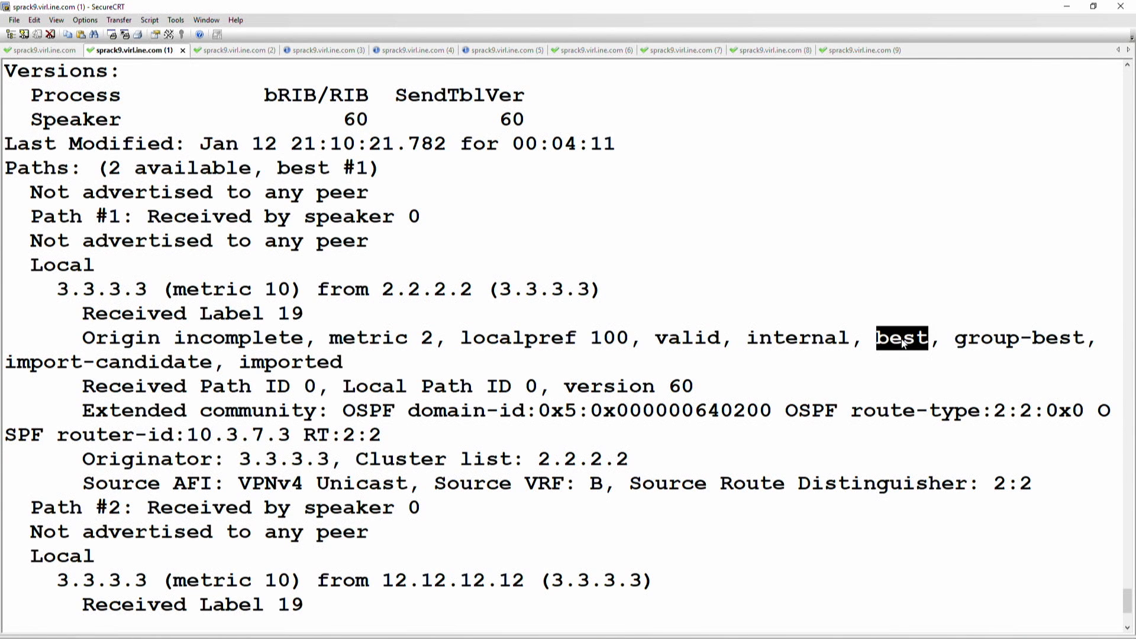
mouse_move(616, 270)
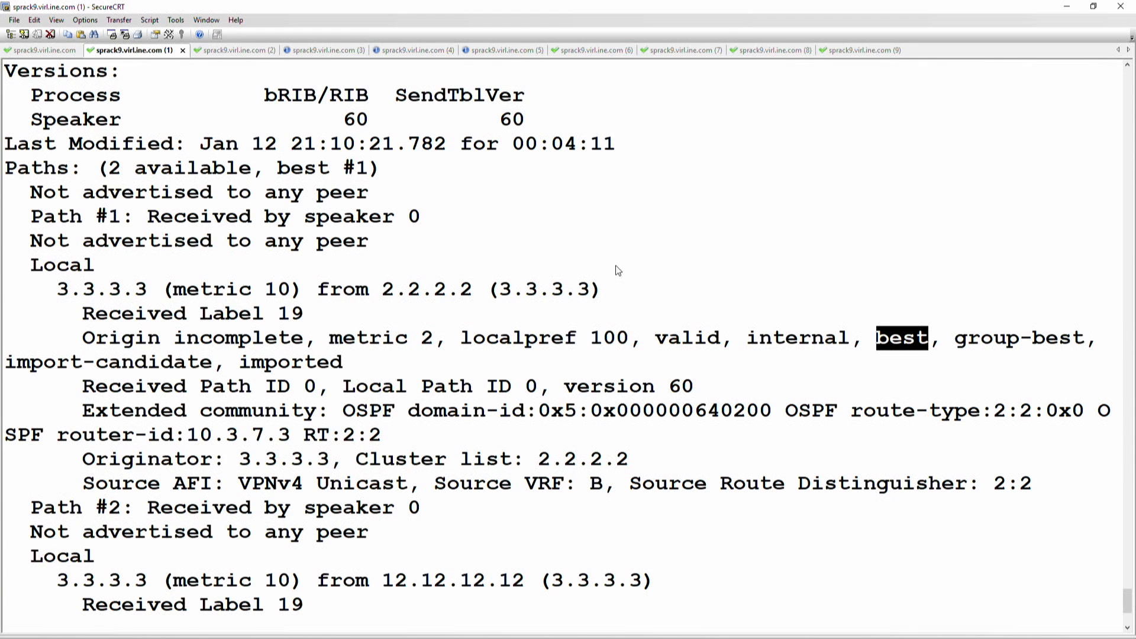
mouse_move(638, 232)
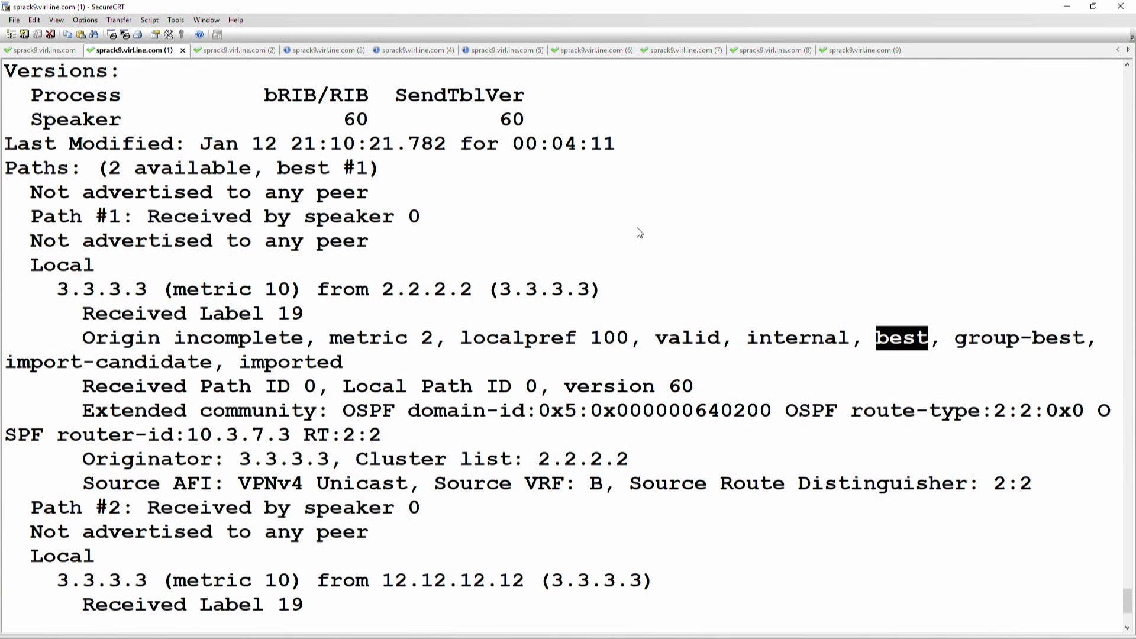
mouse_move(575, 469)
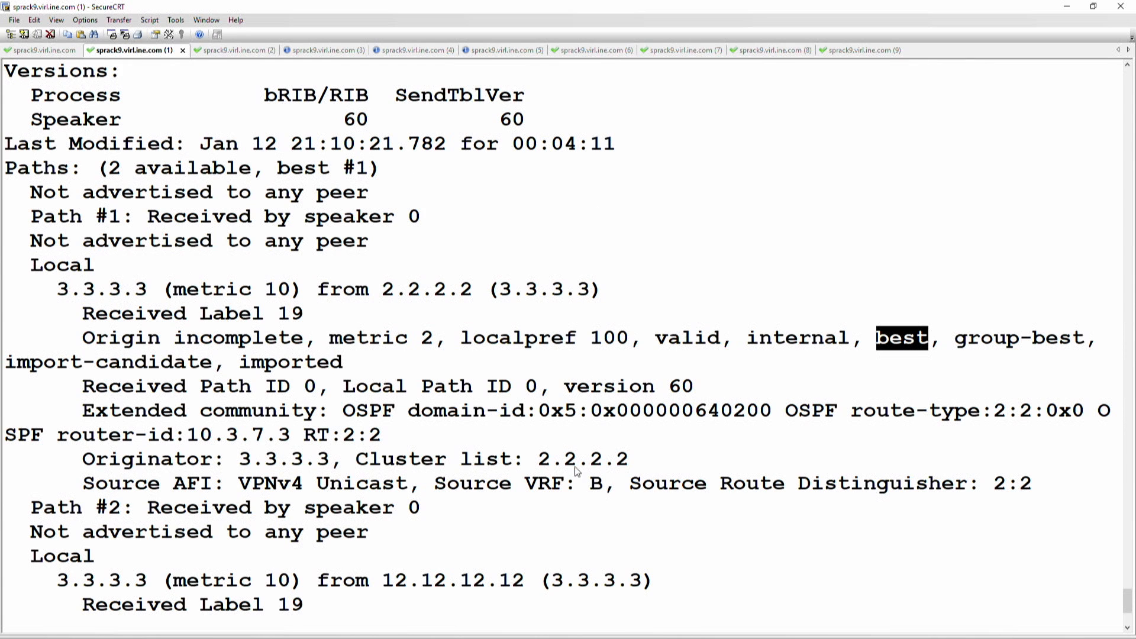
double_click(674, 411)
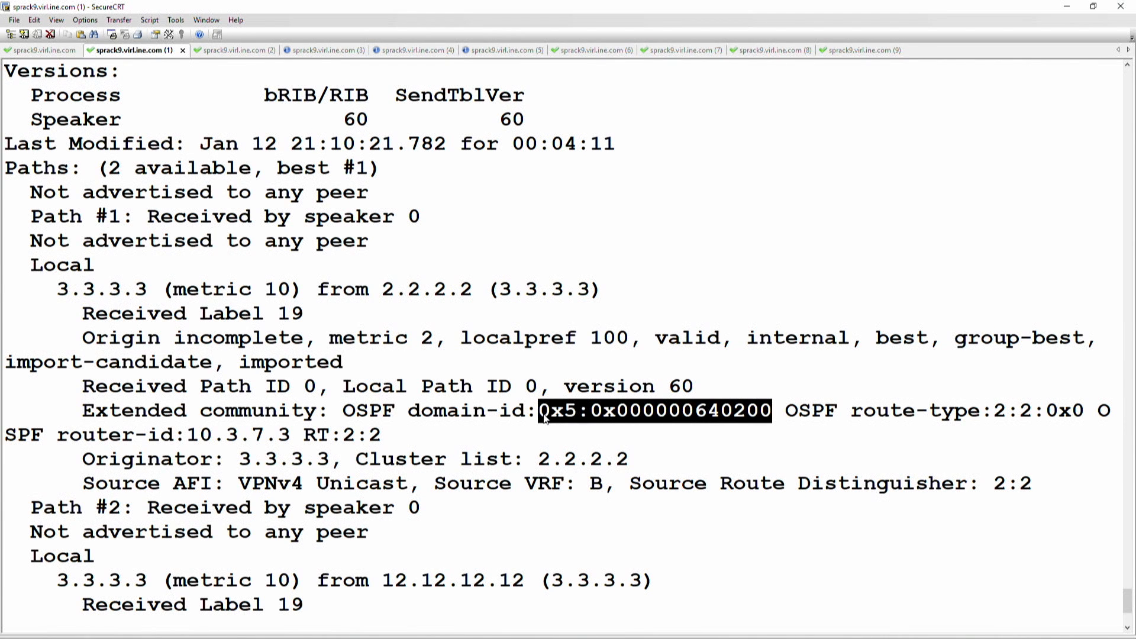
scroll(down, 3)
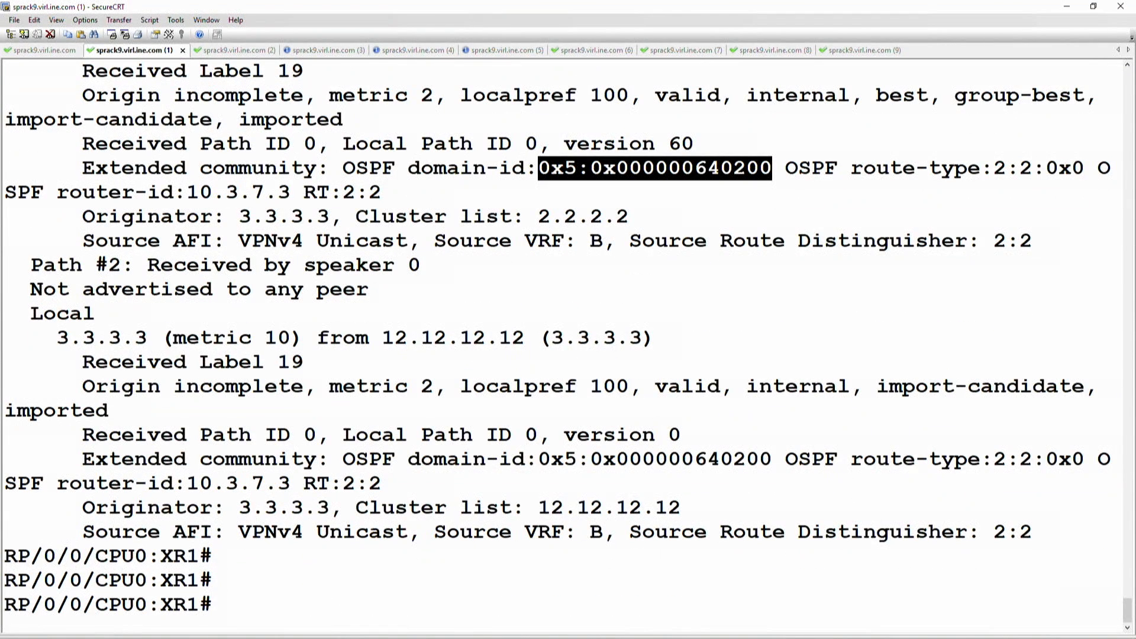
scroll(down, 3)
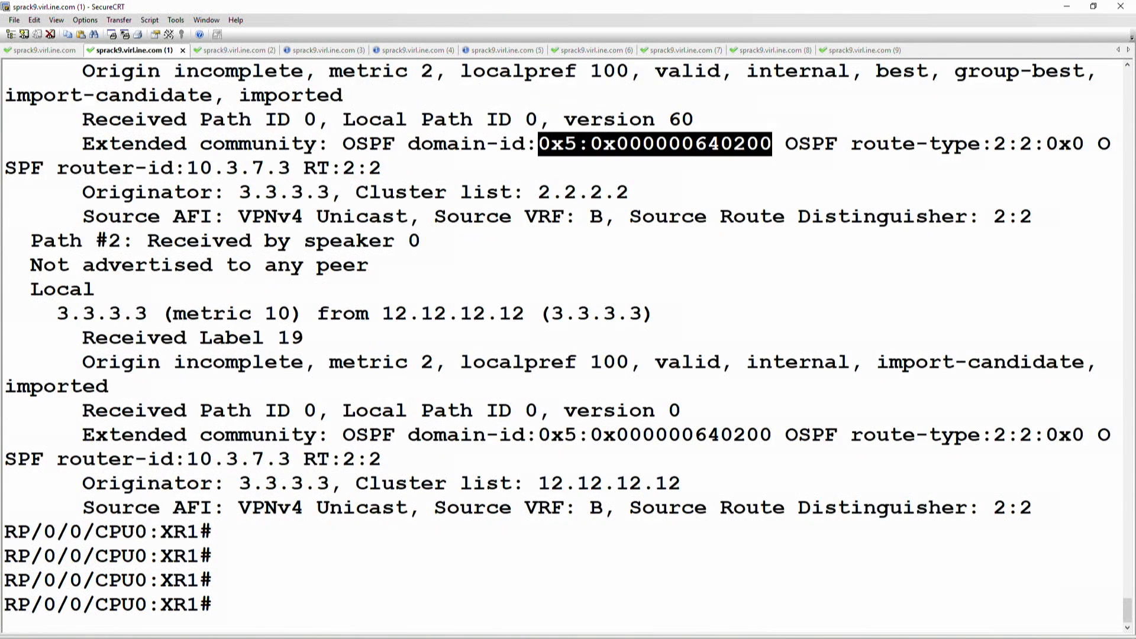
- Try 'show ip ospf' on XR1 and query its options with '?'
text(show ip ospf)
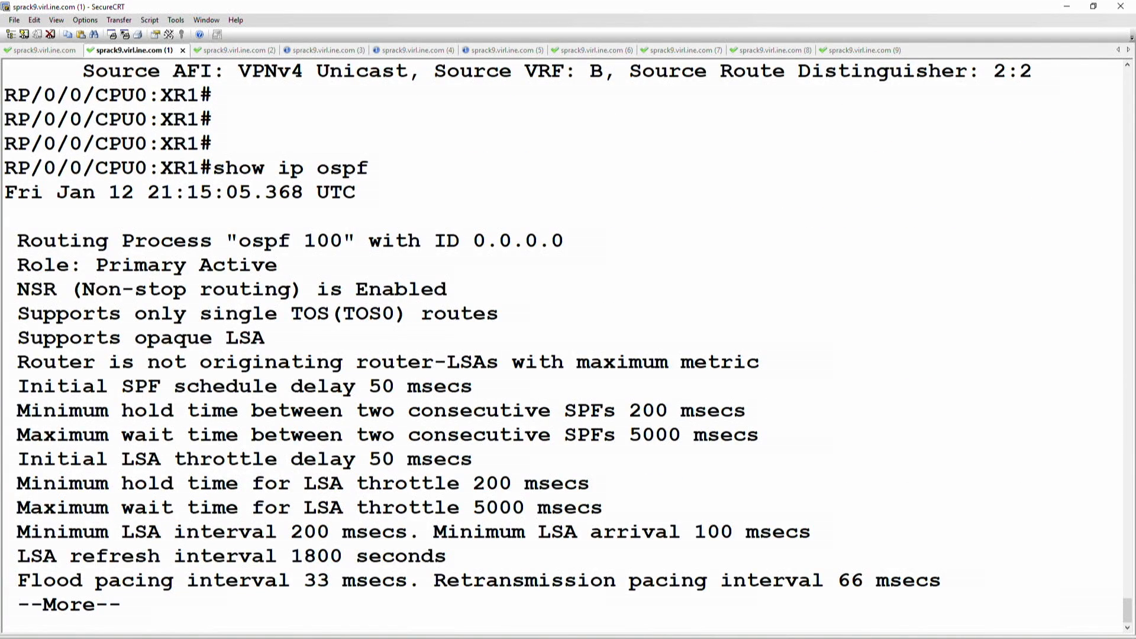
key(space)
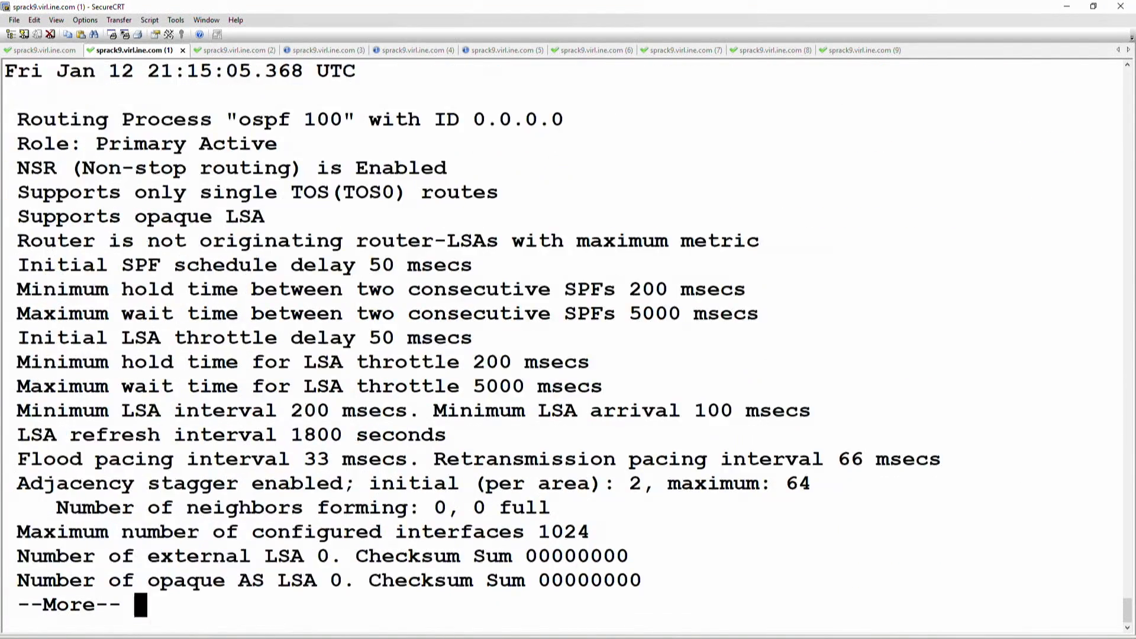
key(space)
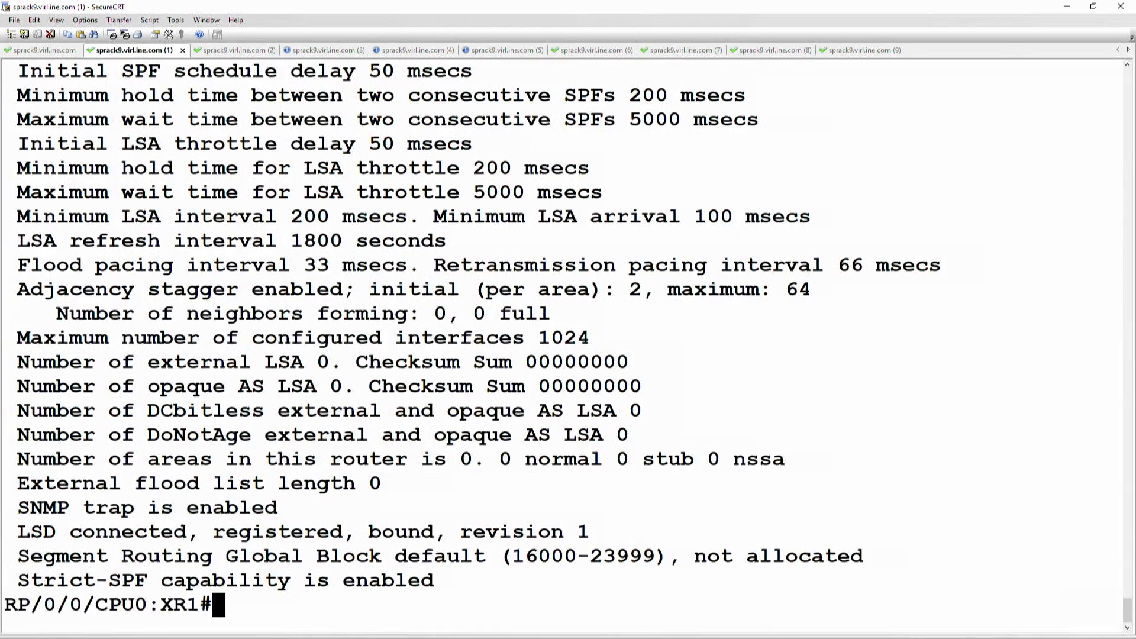
scroll(down, 3)
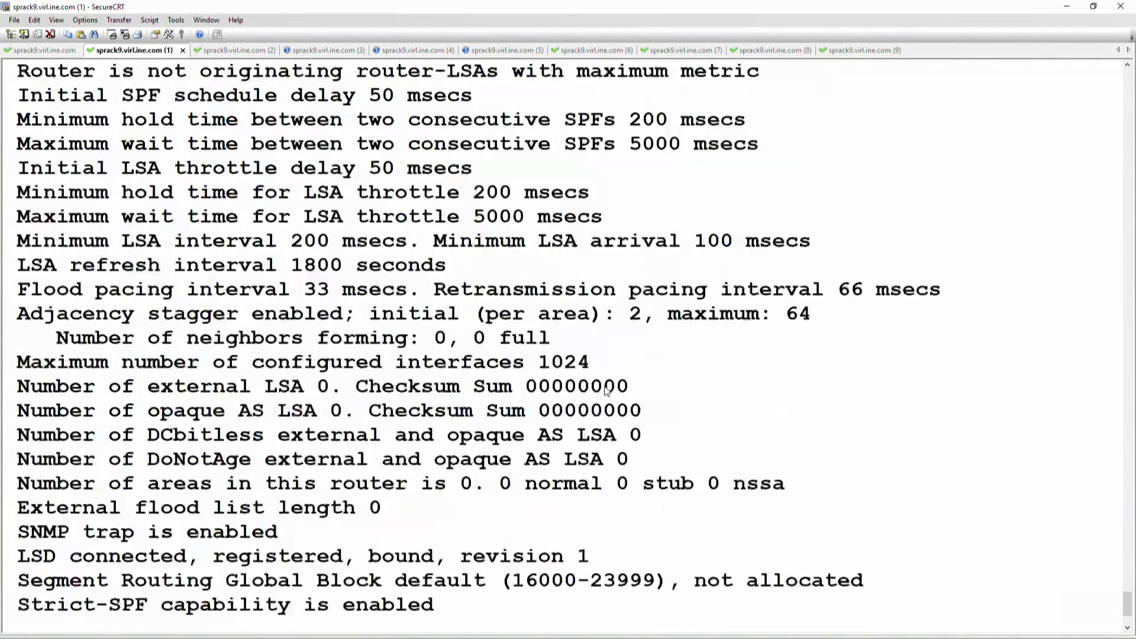
text(show ip ospf)
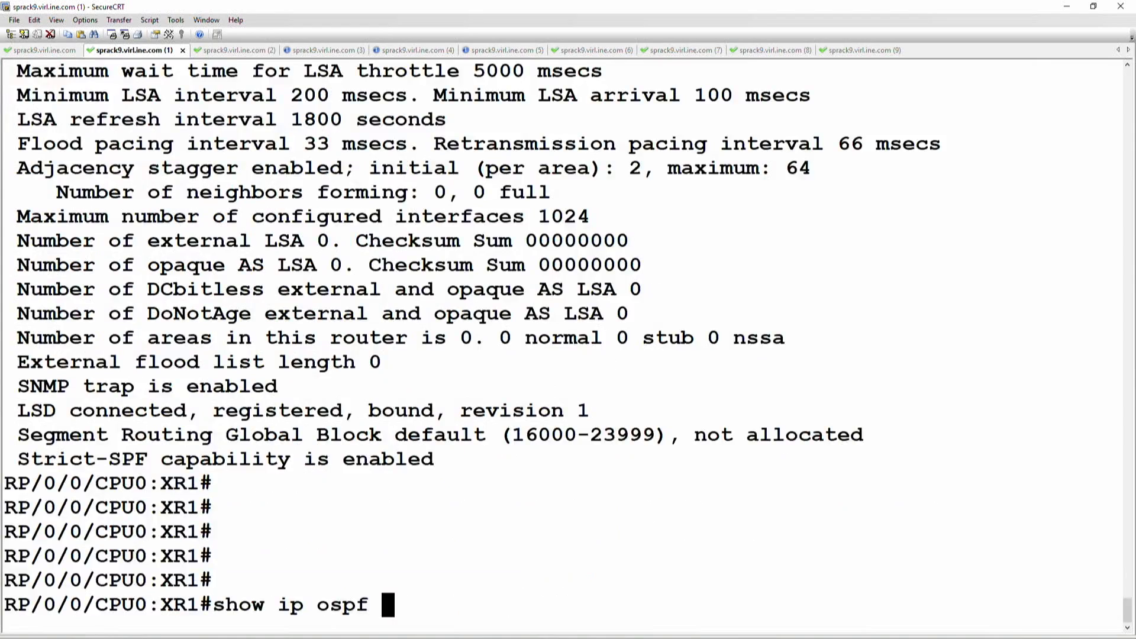
text(?)
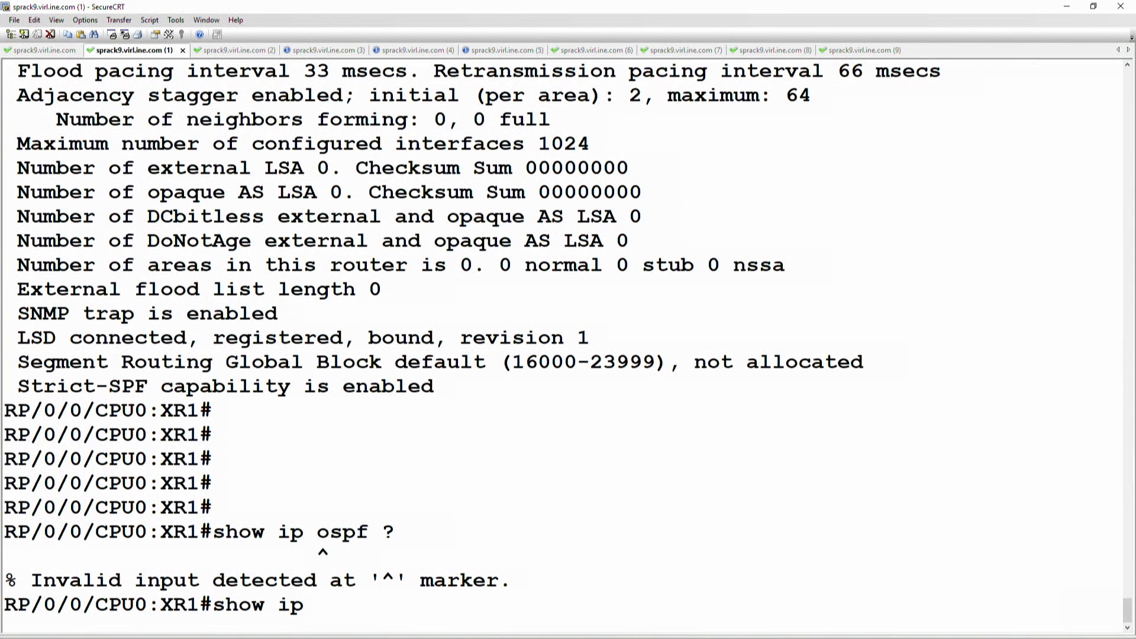
- Page through the full 'show ospf' output for process 100, router ID 0.0.0.0
text(show ospf ?)
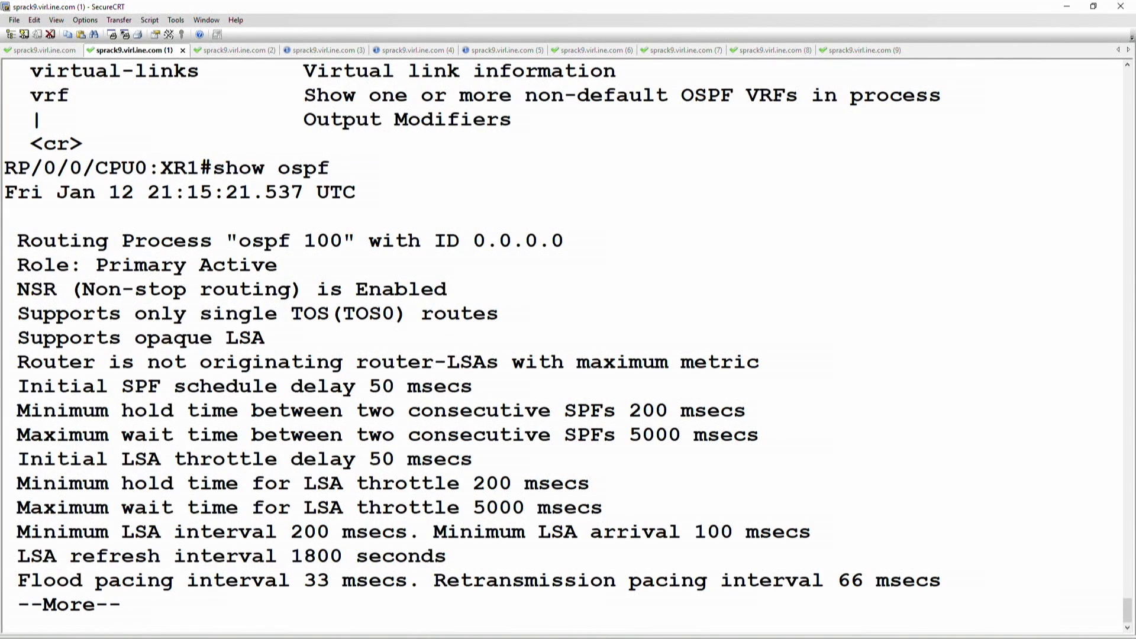
key(space)
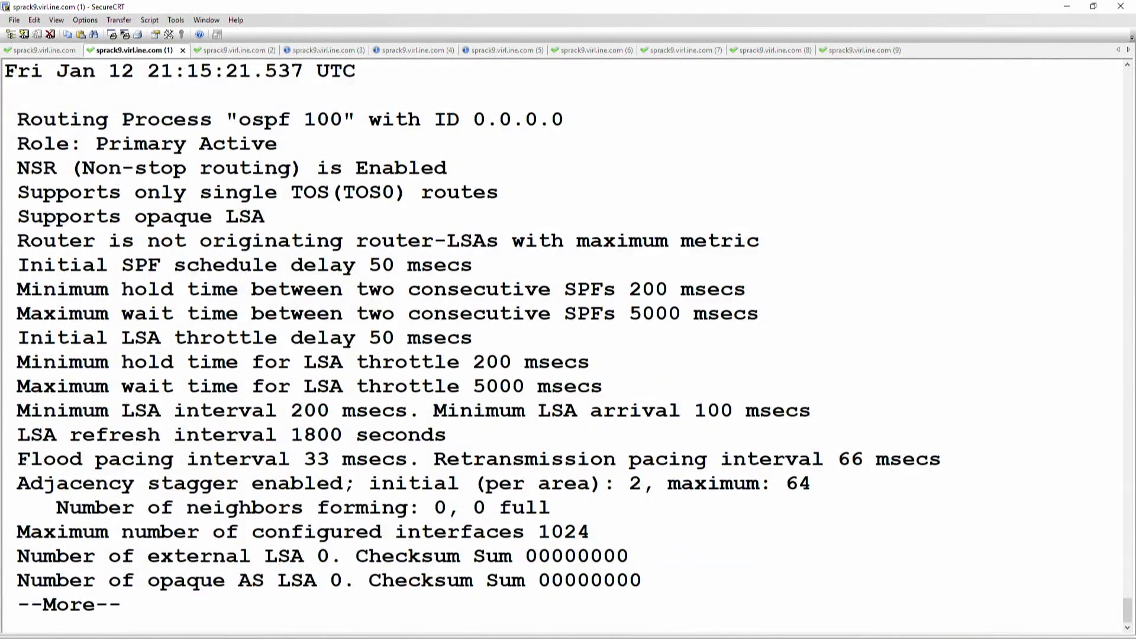
key(space)
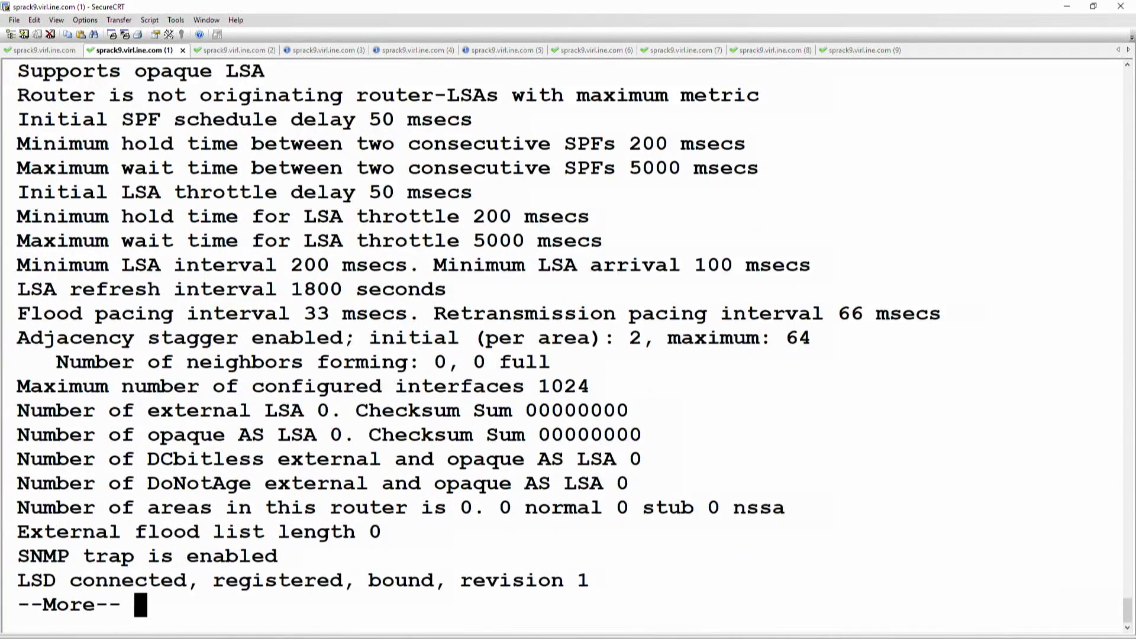
key(space)
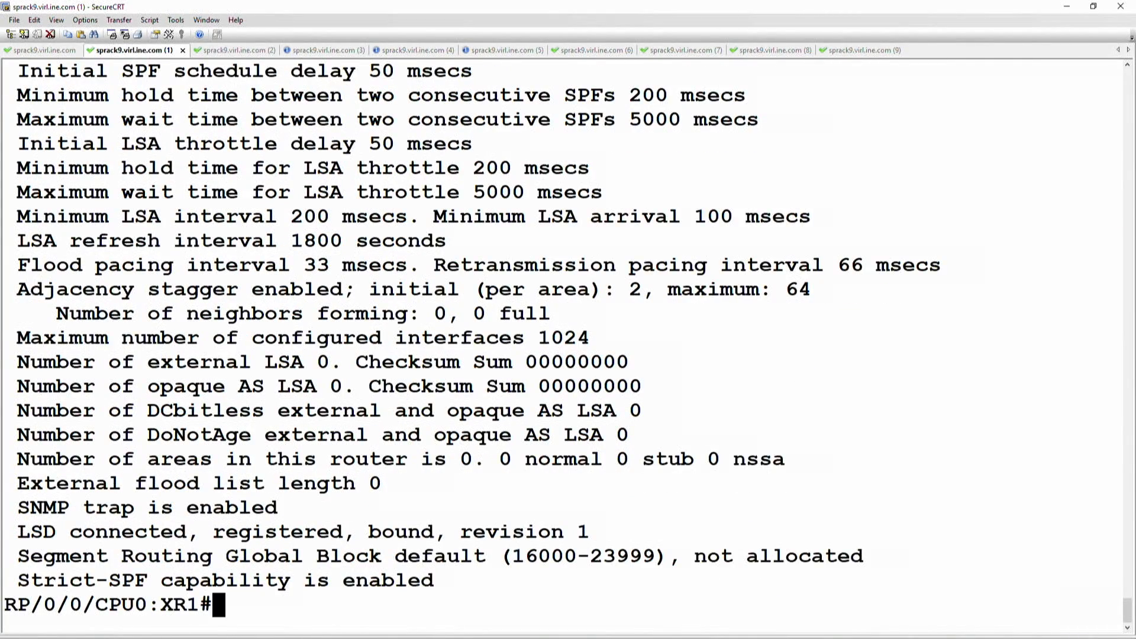
text(sh run)
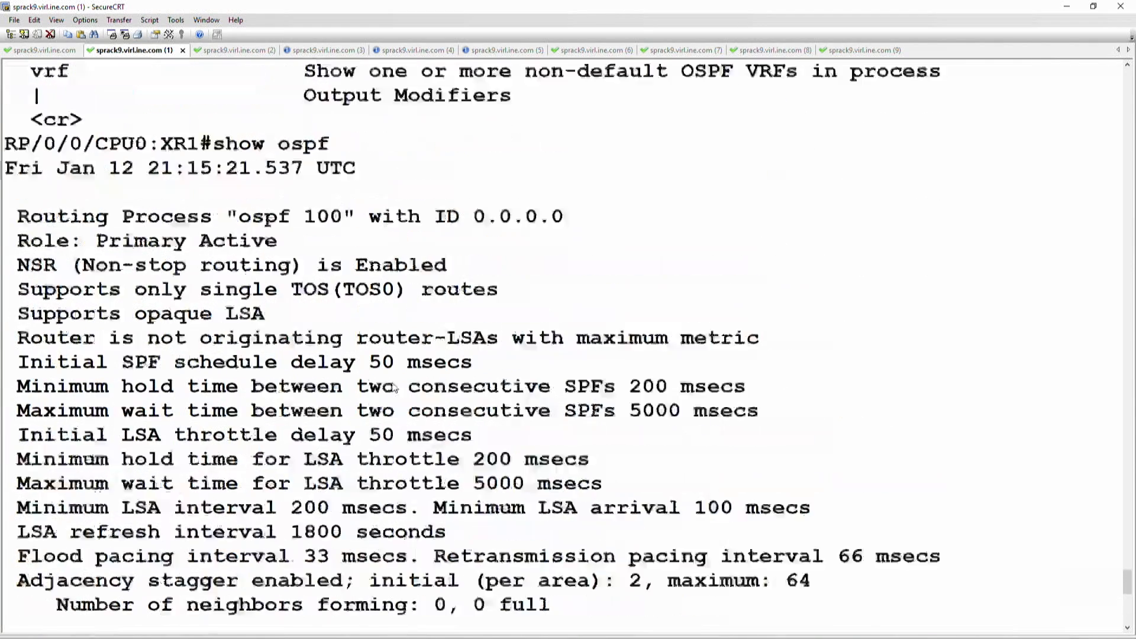
scroll(down, 3)
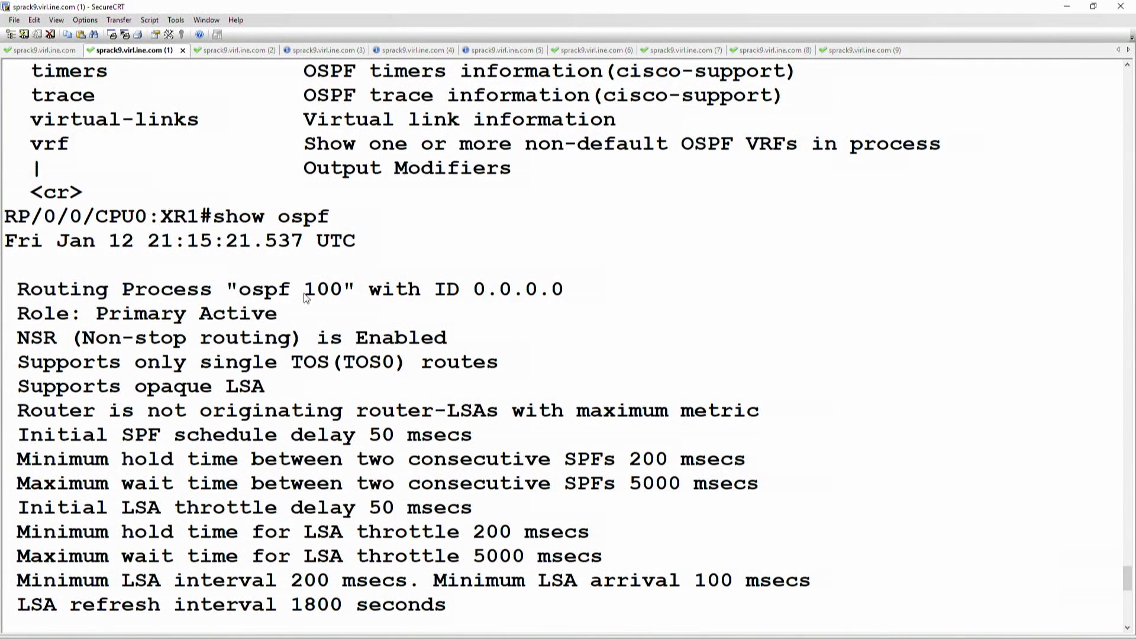
text(sh run router ospf)
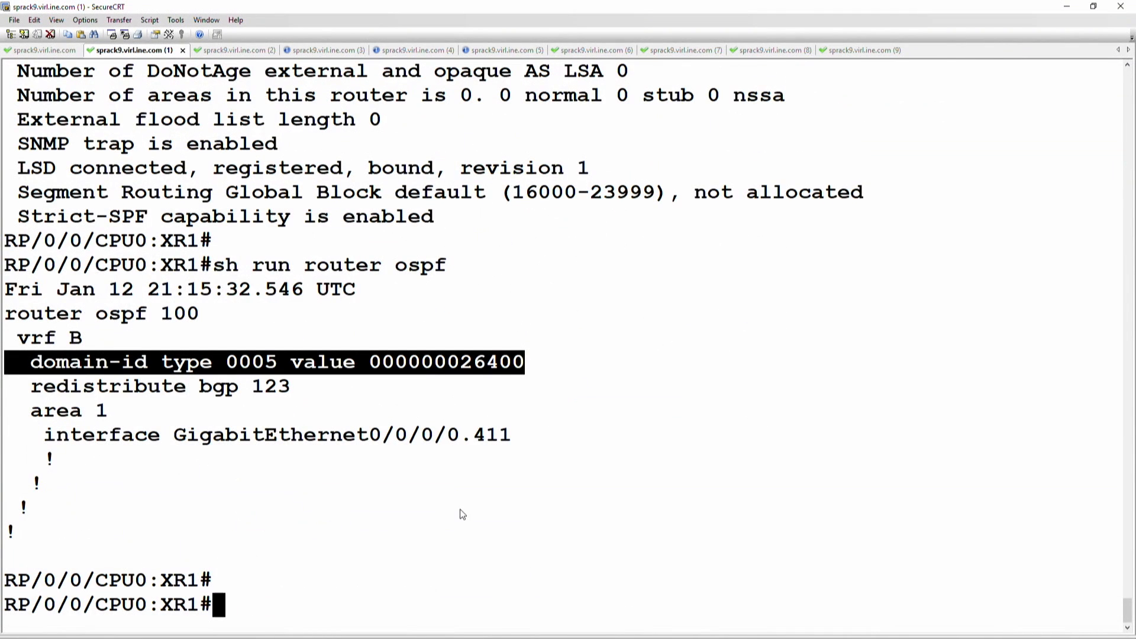
mouse_move(435, 485)
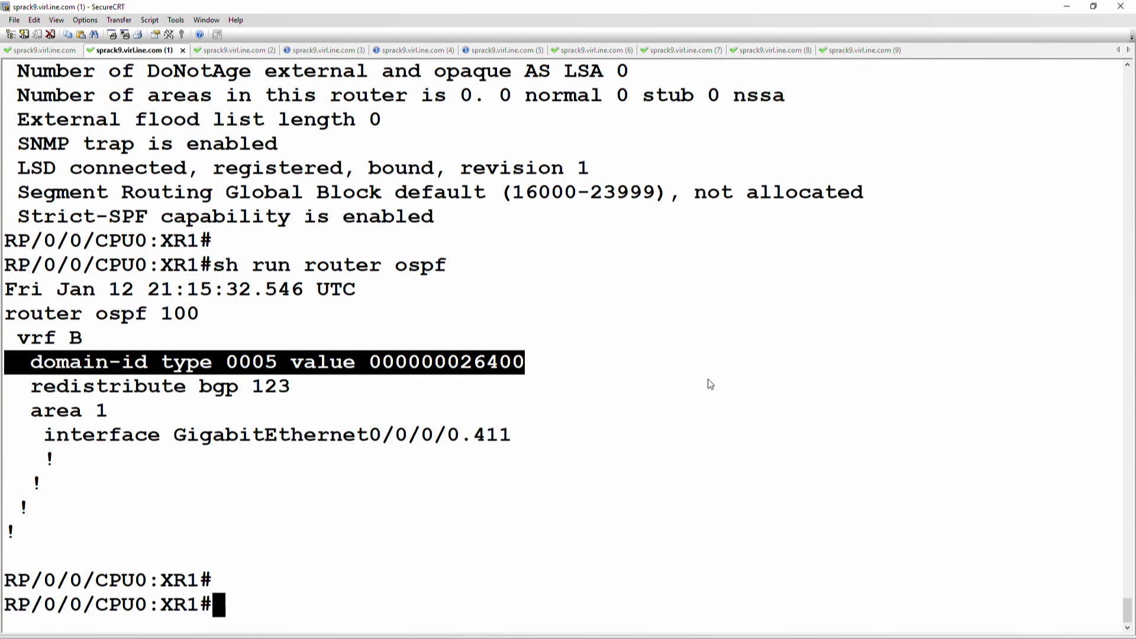
text(show bgp vpnv4 unicast rd 2:2 7.7.7.7/32)
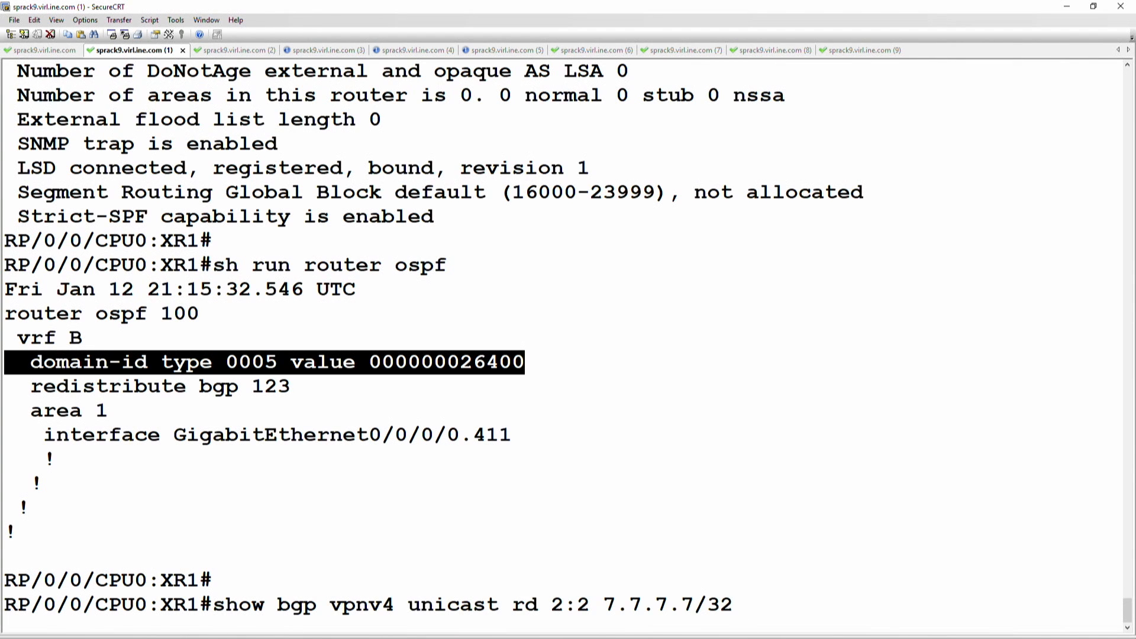
key(Enter)
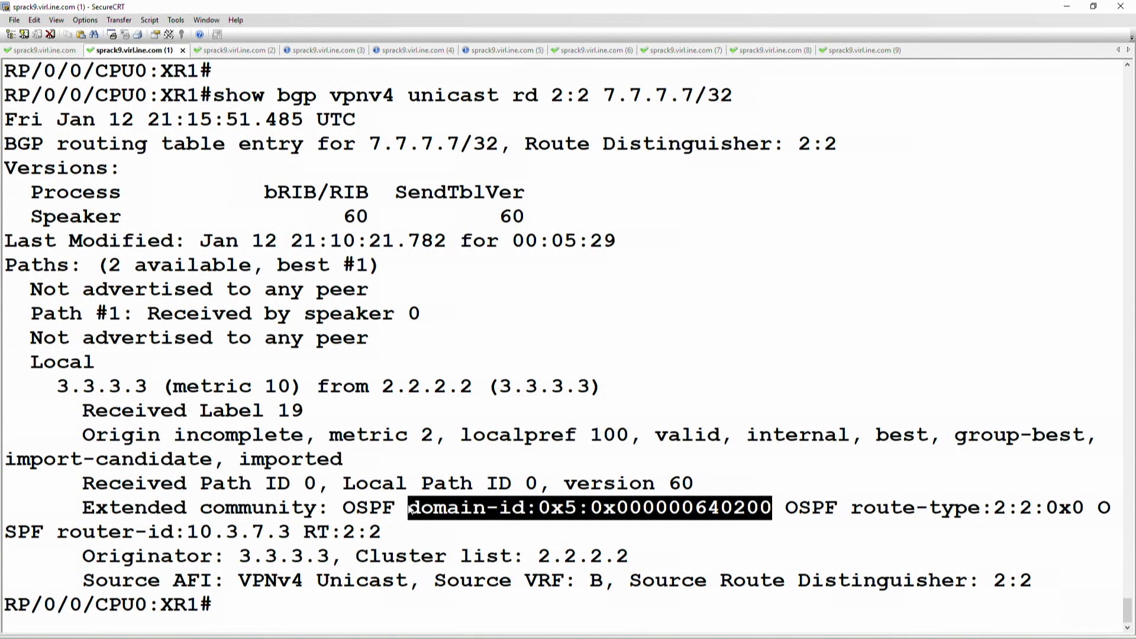
text(domain-id:0x5:0x000000640200)
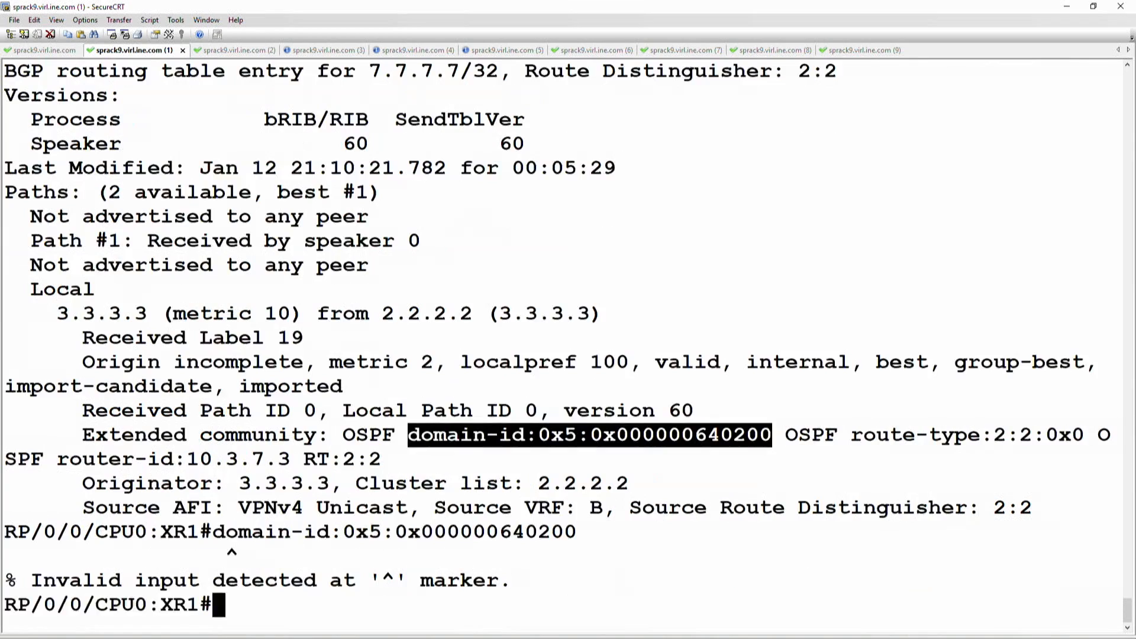
text(sh run router ospf)
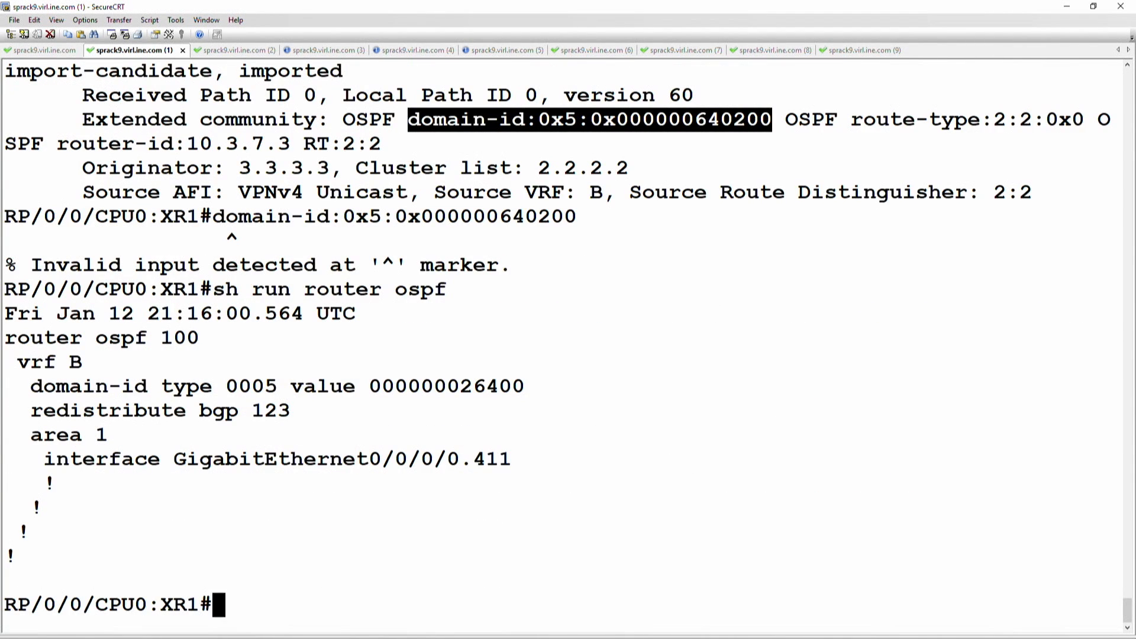
mouse_move(556, 358)
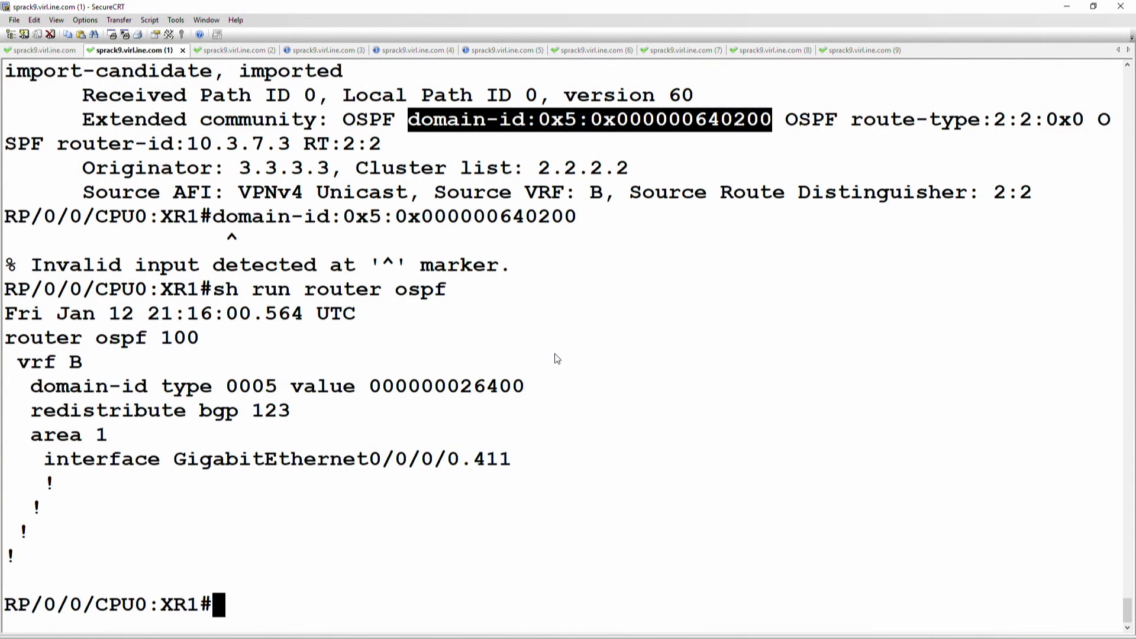
double_click(466, 386)
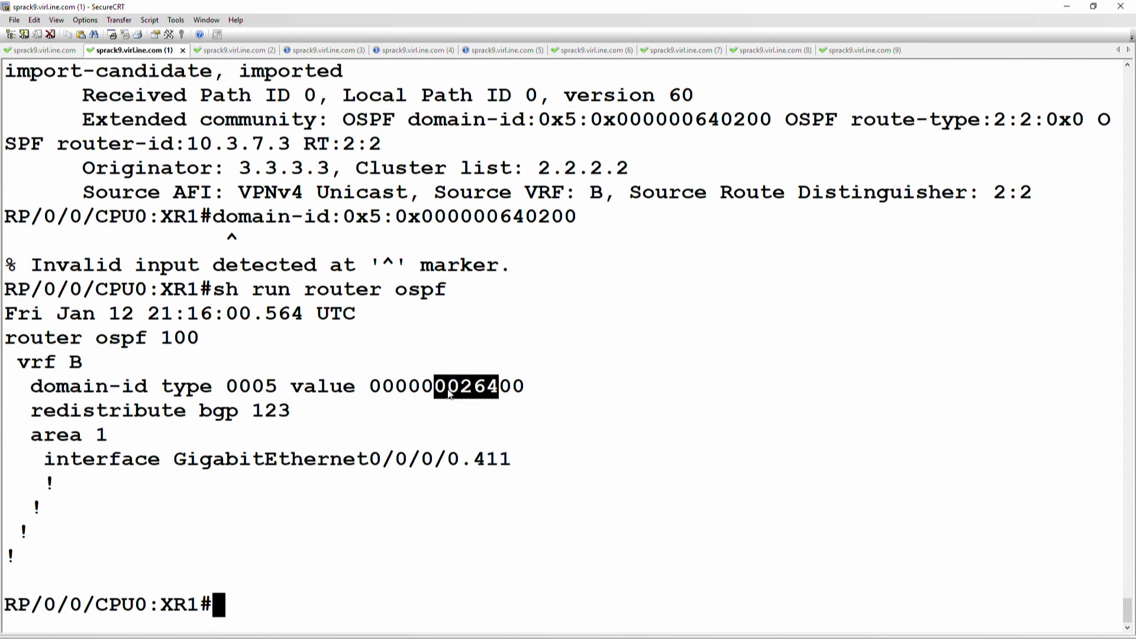
mouse_move(511, 228)
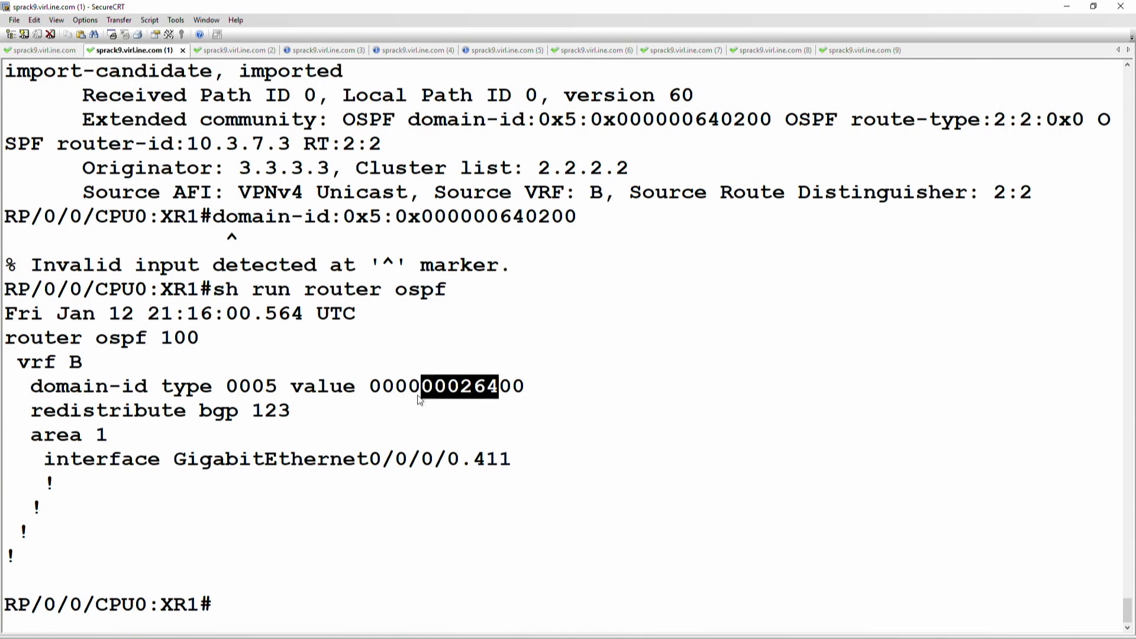
- Highlight the old domain-id digits and start removing it under OSPF 100 VRF B
drag(493, 386, 369, 385)
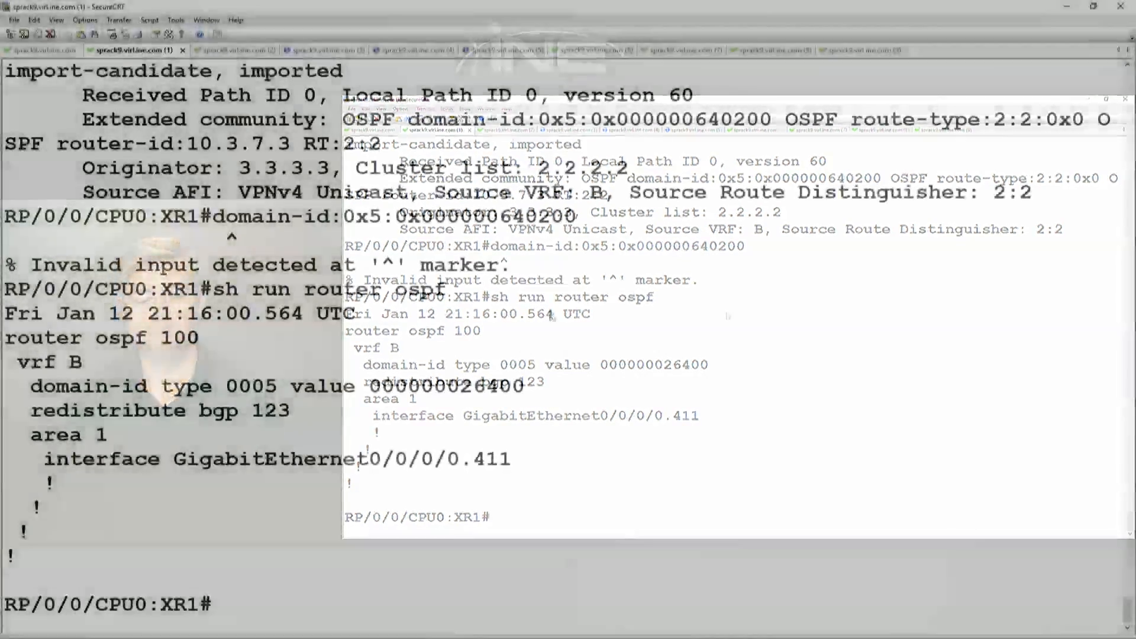
text(qq)
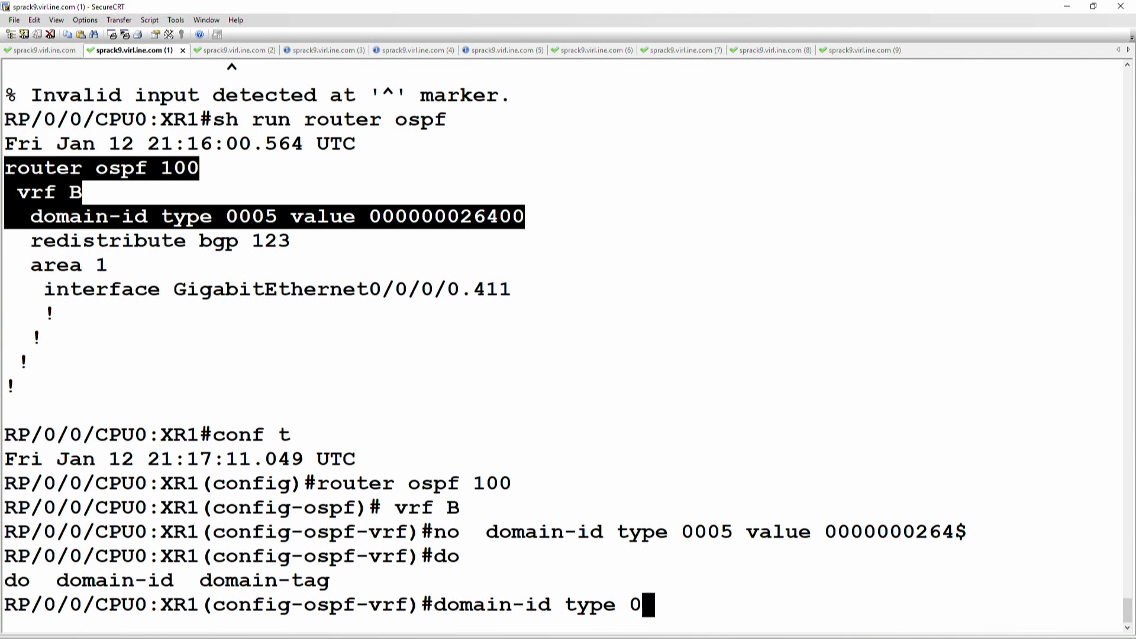
text(005 value 000000640200)
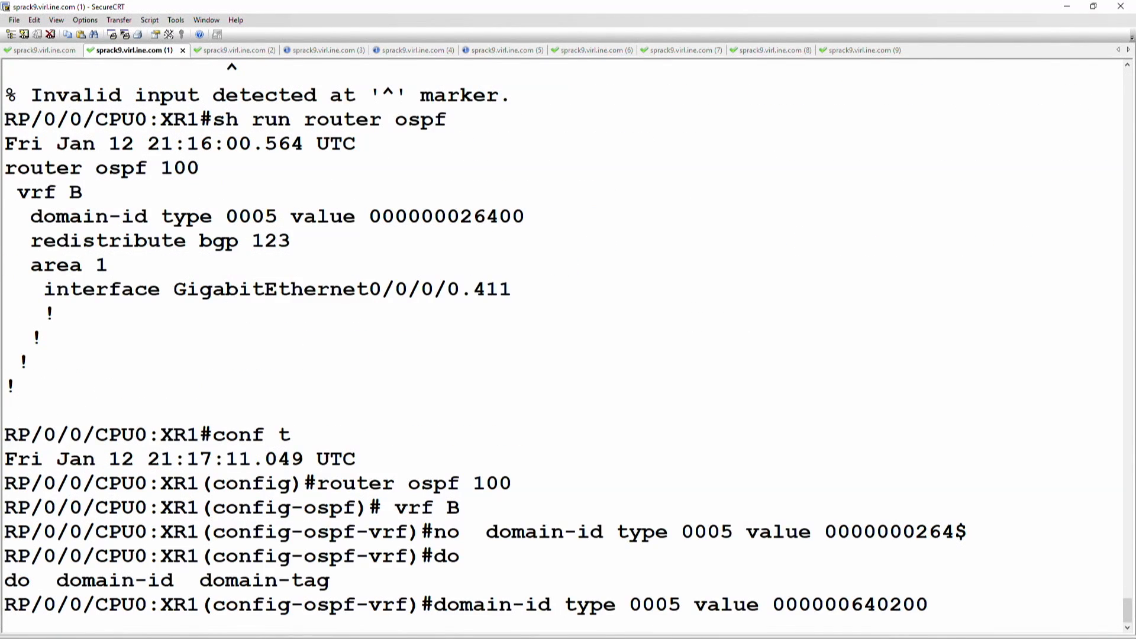
text(commit)
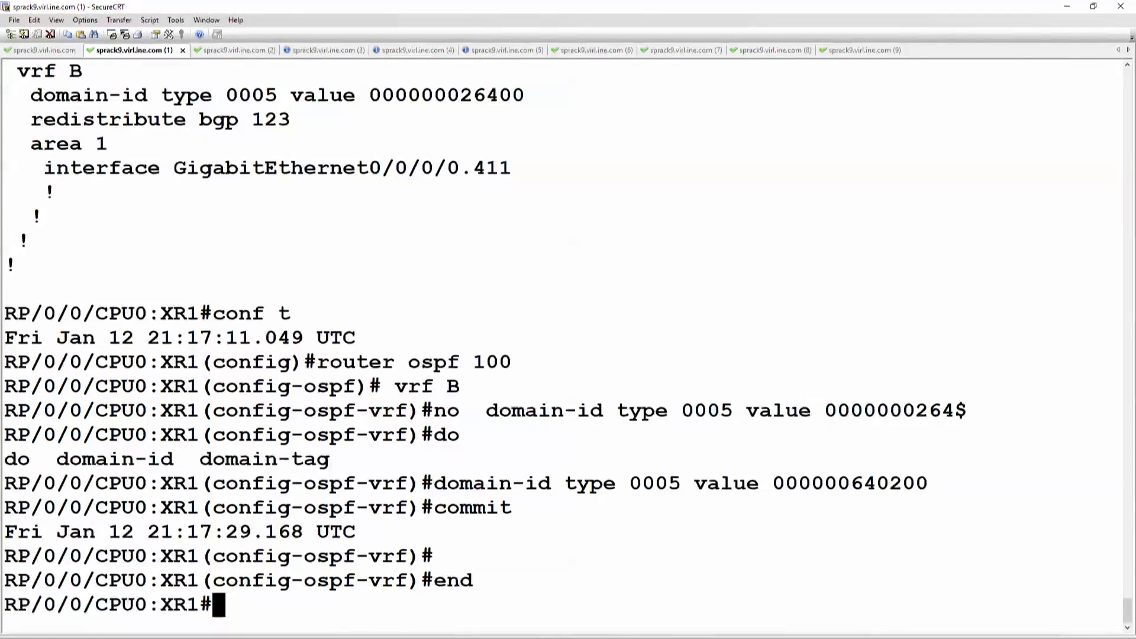
click(42, 50)
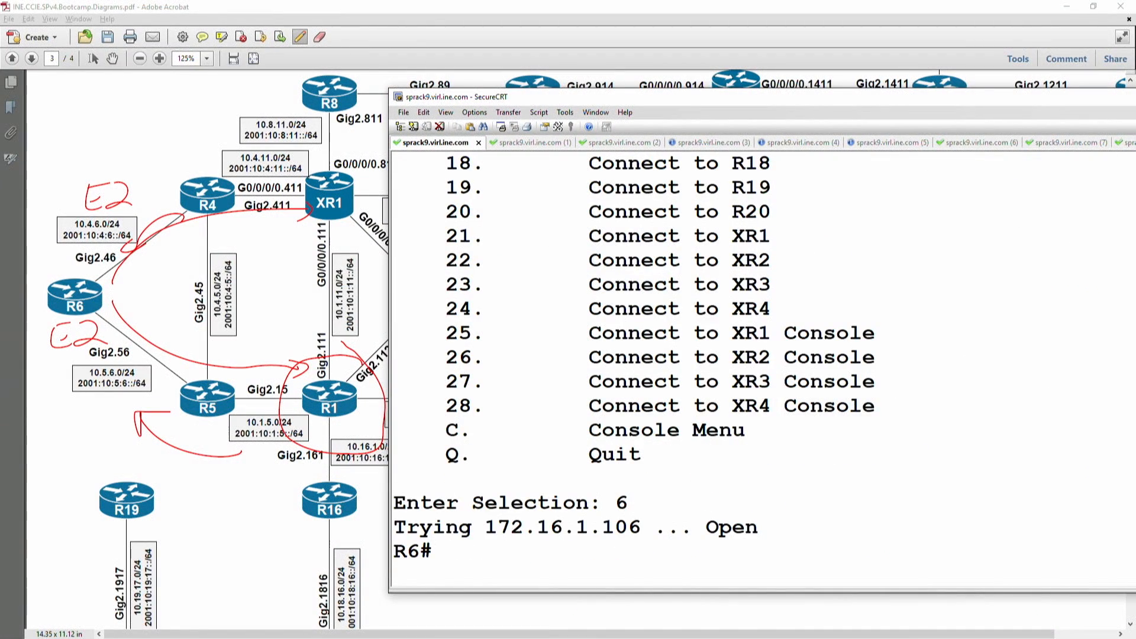
- Run show ip route 7.7.7.7 on R6 and highlight advertising router 11.11.11.11
text(show ip route 7.7.7.7)
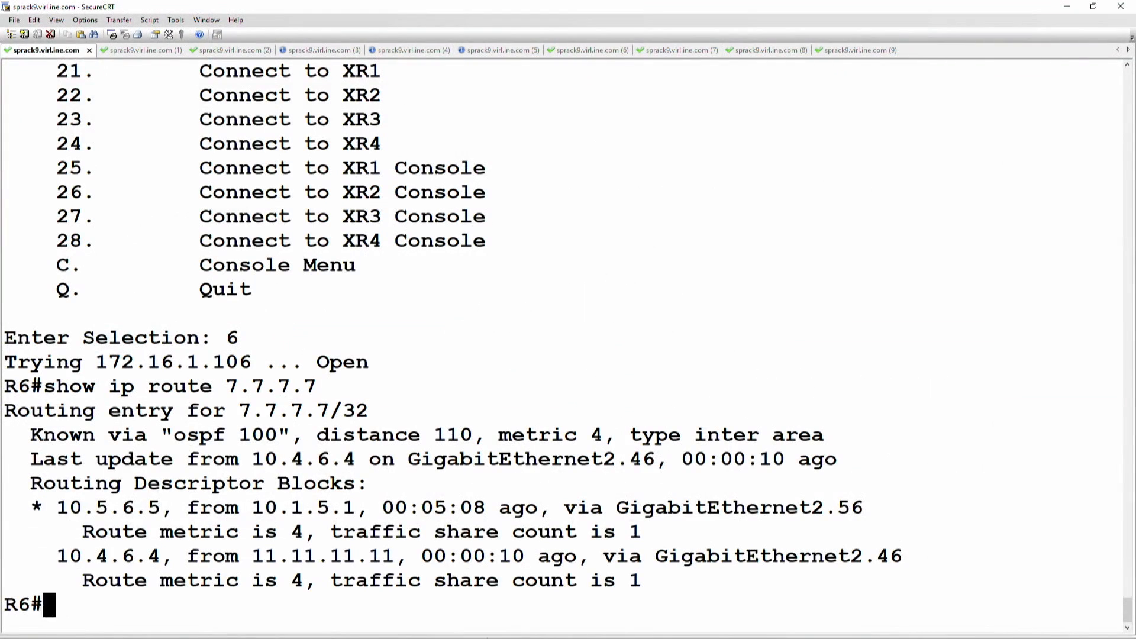
double_click(324, 555)
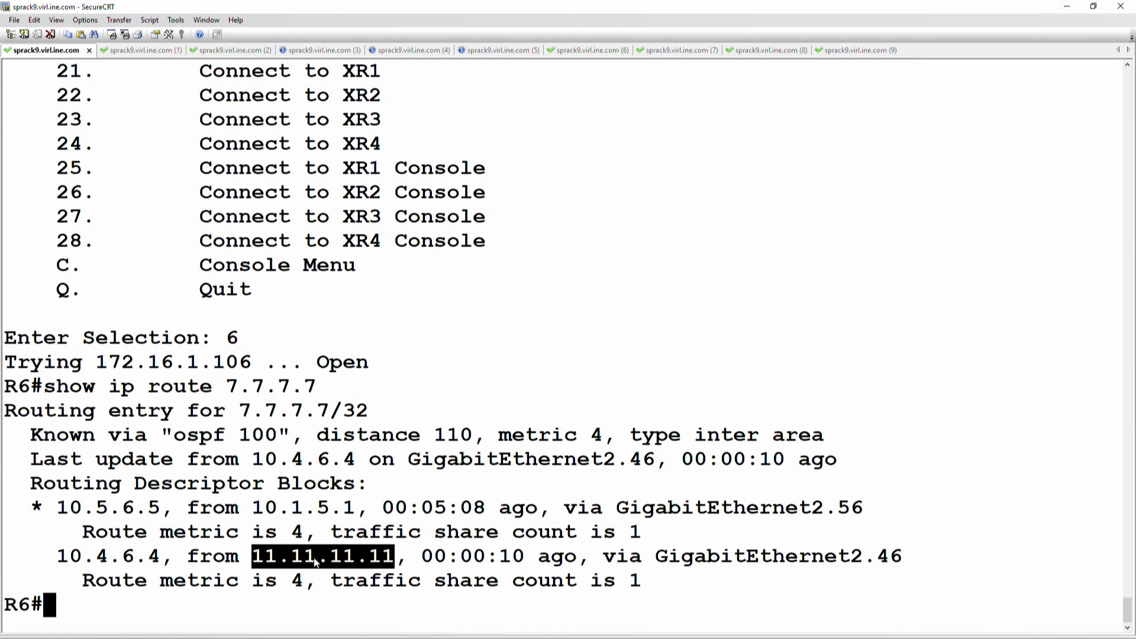